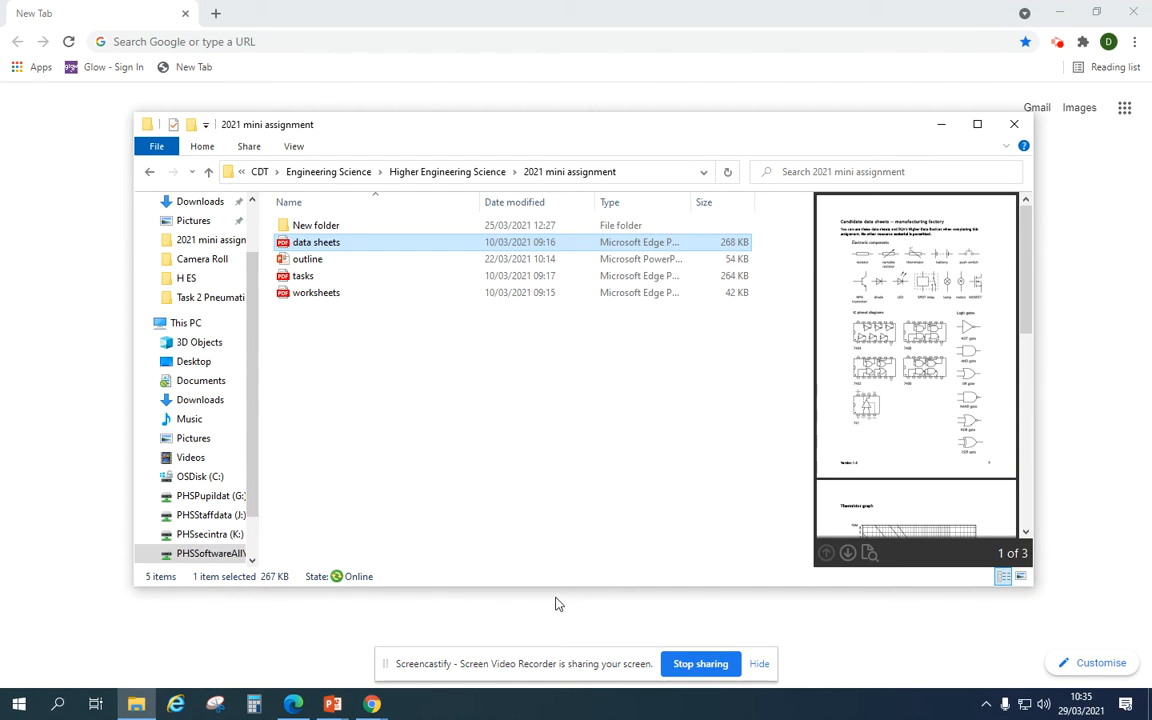
mouse_move(540, 491)
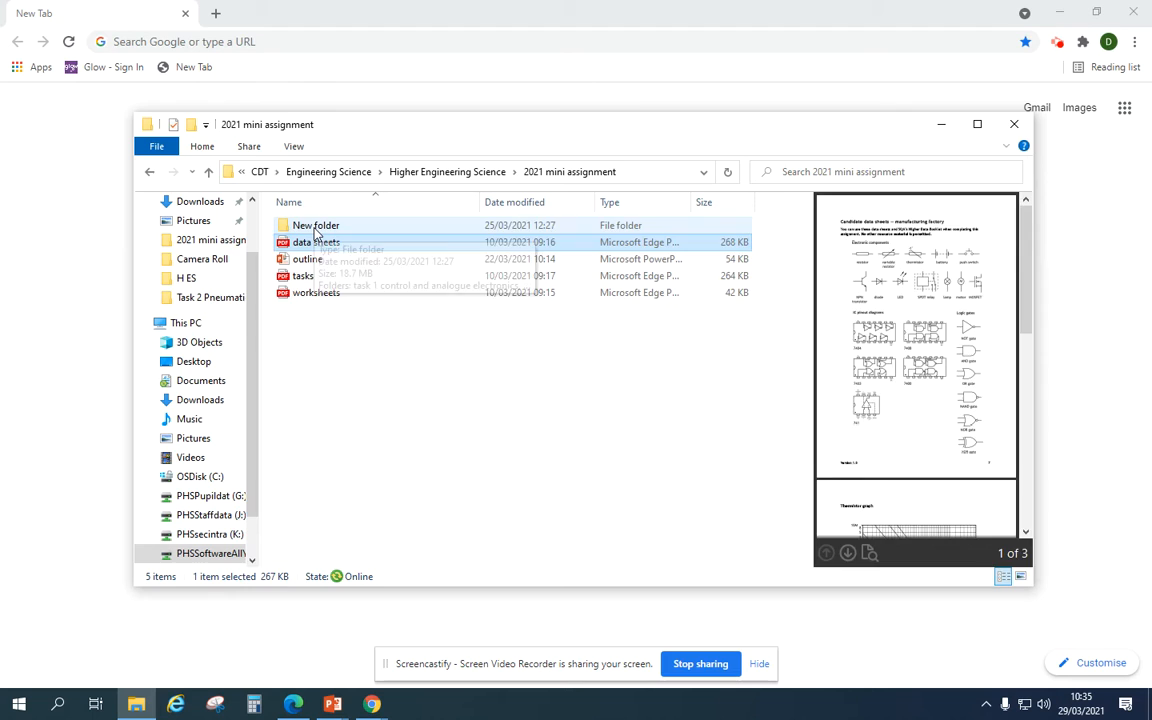
Step: Open New folder > Task 2 Pneumatics, select Pneumatics, and switch to its PowerPoint window
double_click(316, 225)
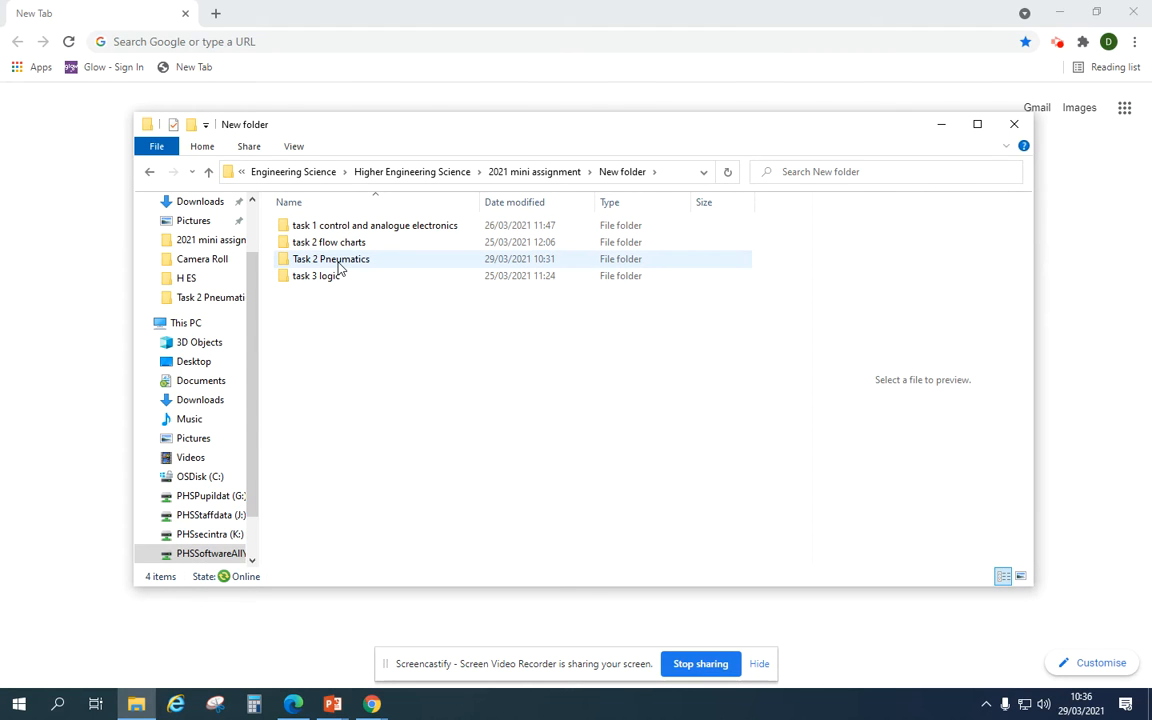
double_click(330, 258)
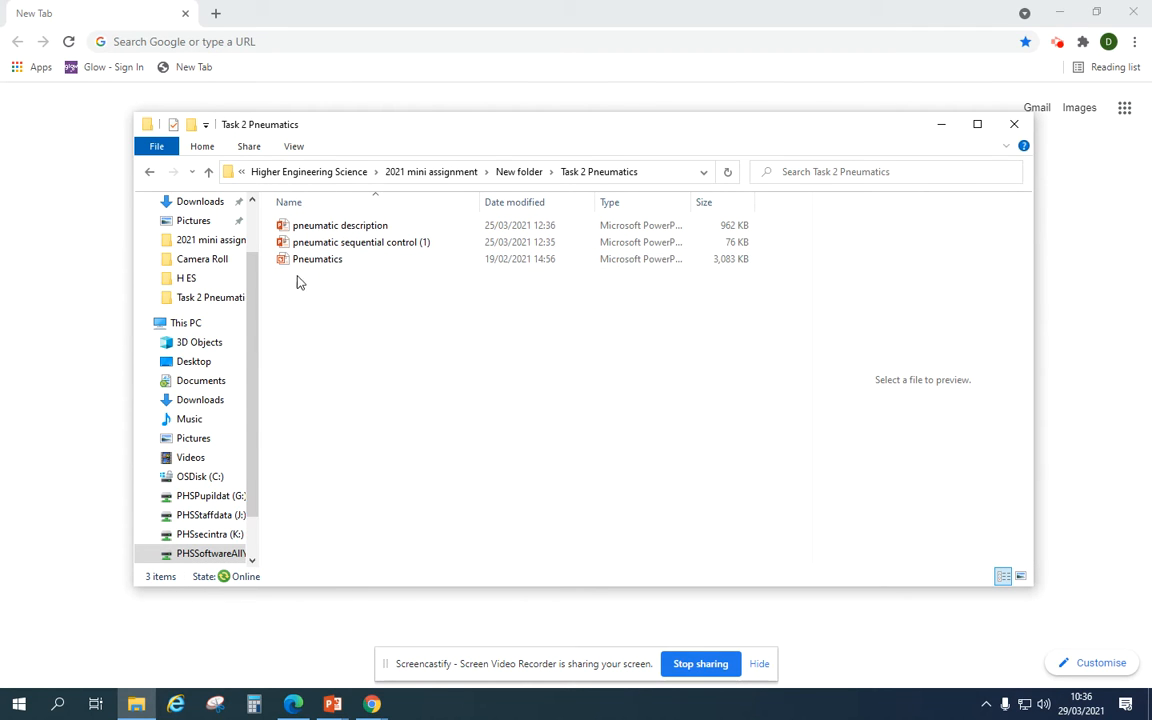
left_click(317, 259)
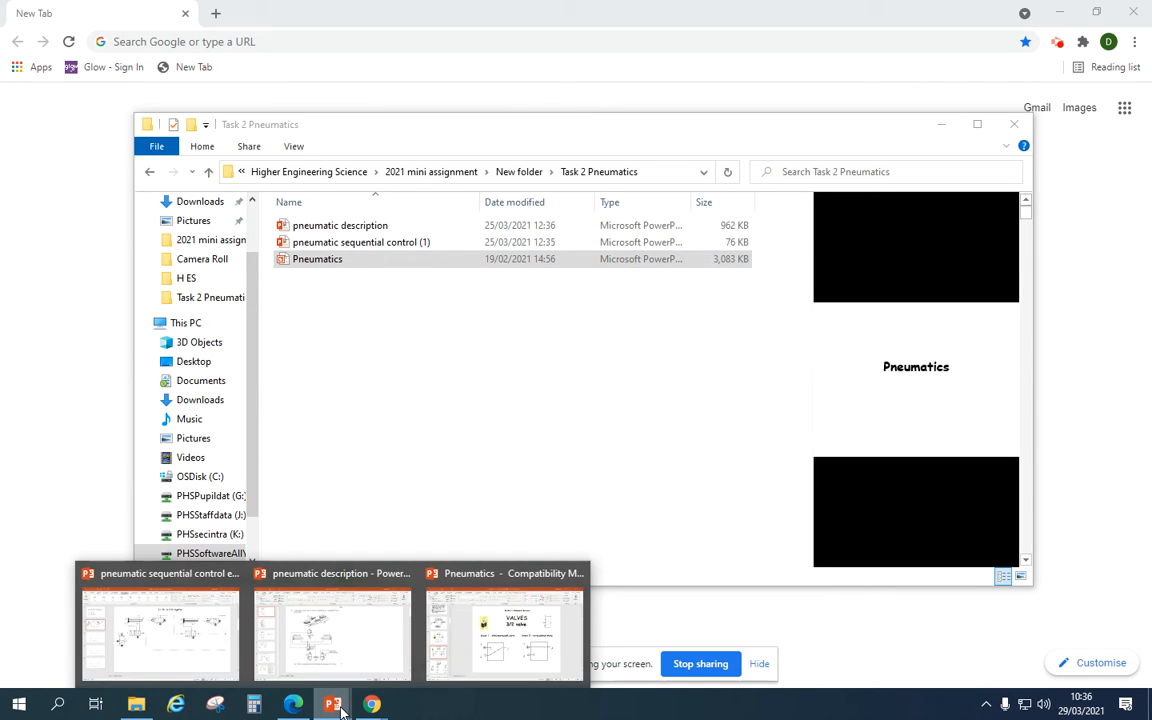
left_click(503, 635)
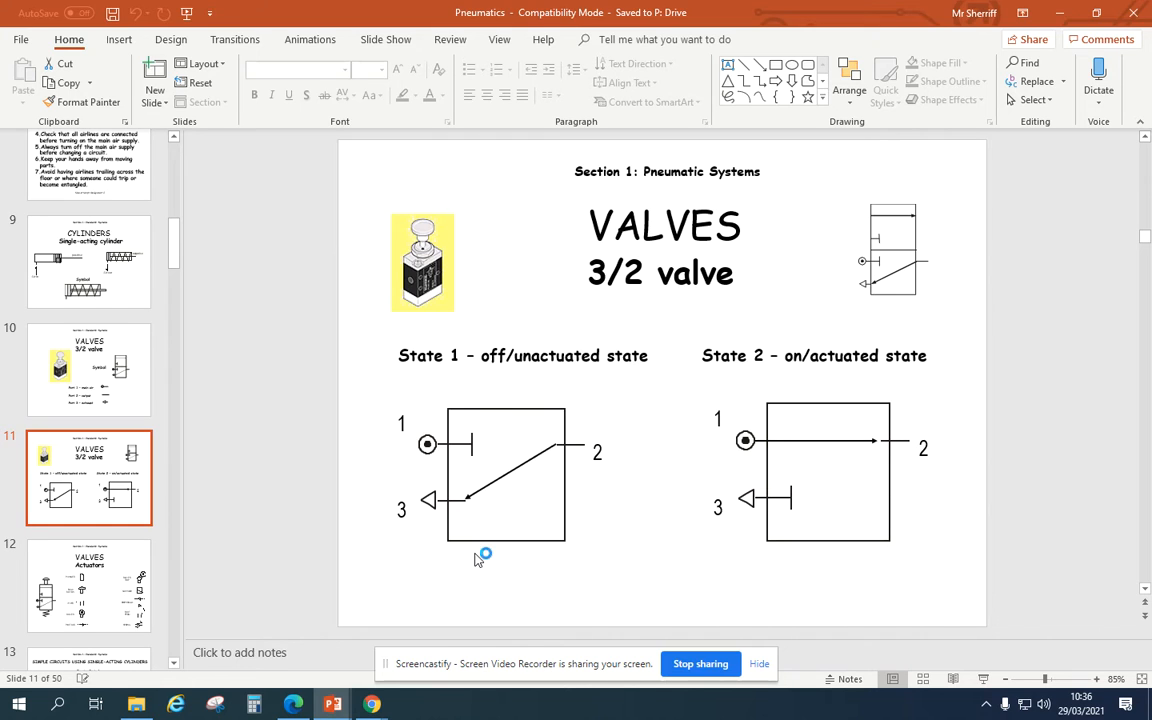
mouse_move(568, 468)
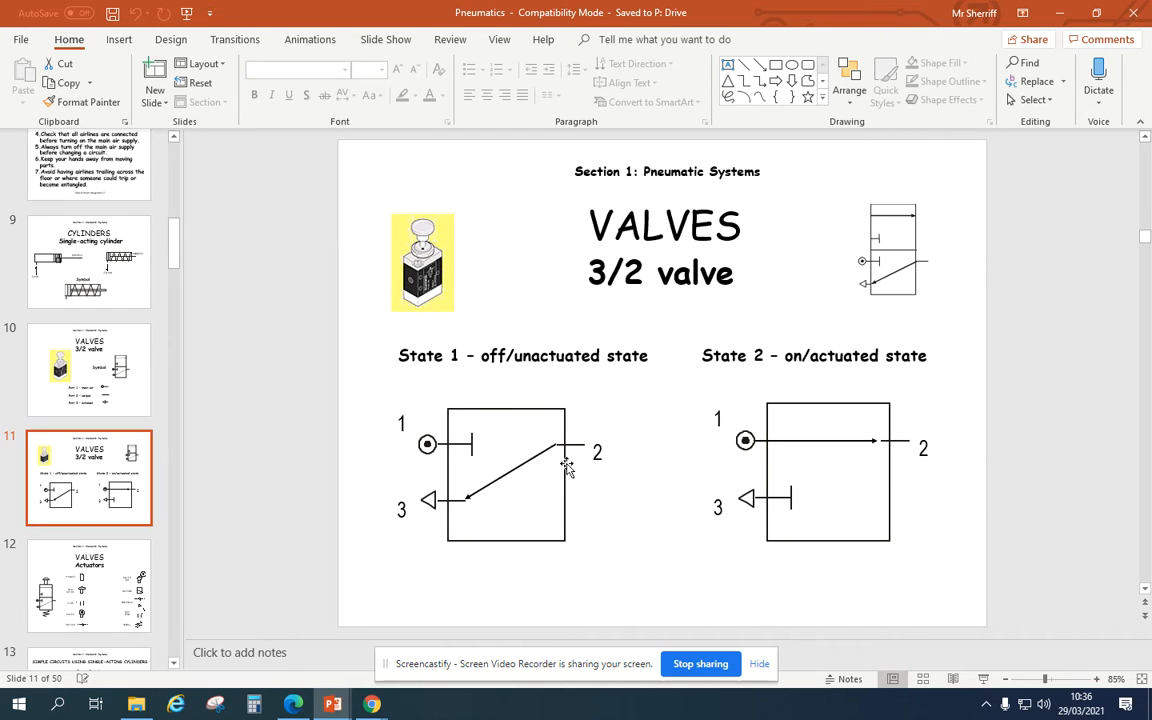
Step: Select slide 12, Valves Actuators, and scroll the thumbnails toward the cylinder and circuit slides
left_click(89, 585)
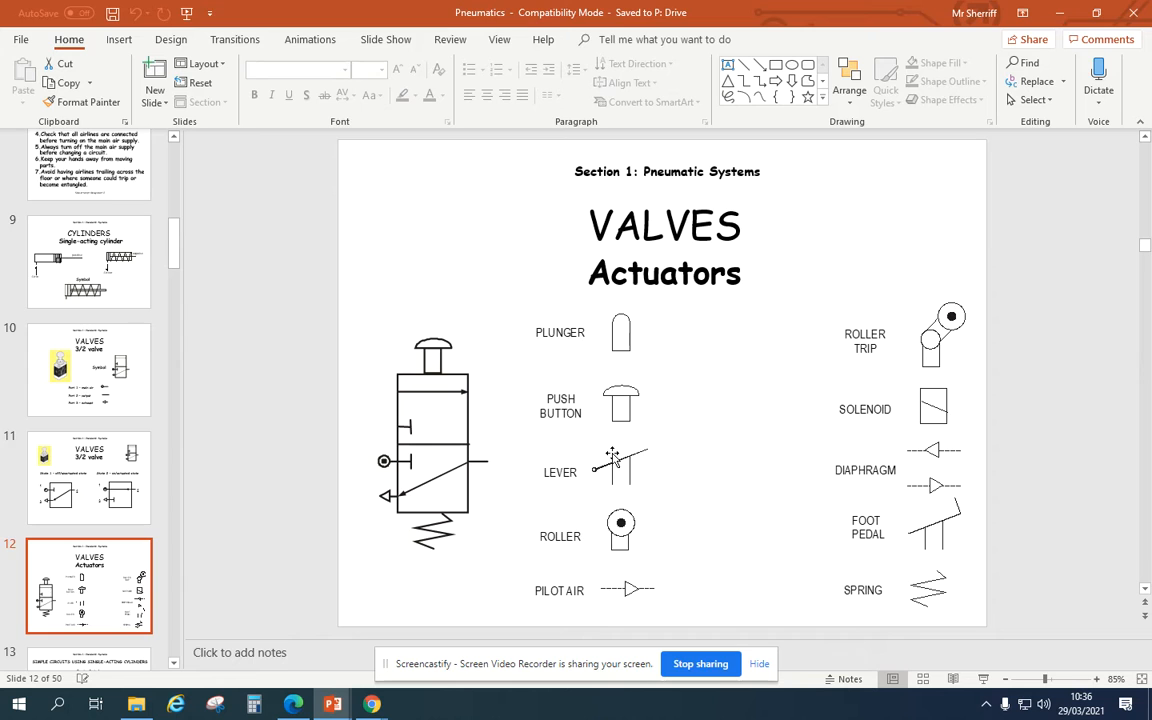
scroll("down", 3)
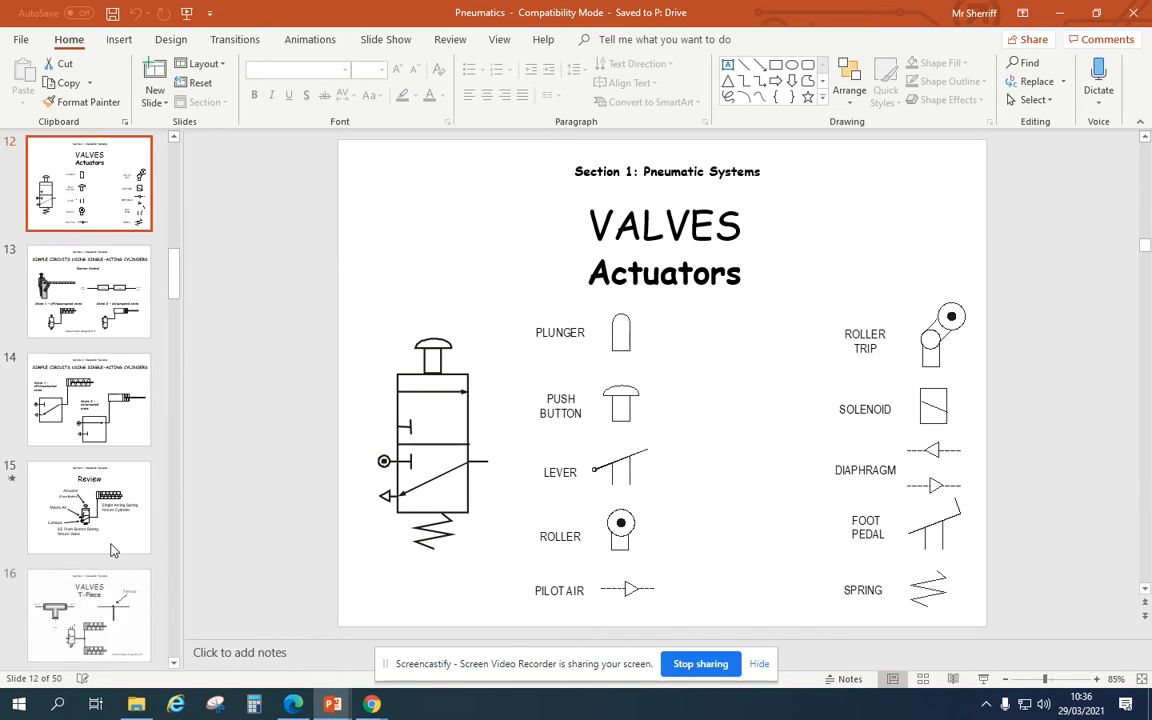
scroll("down", 3)
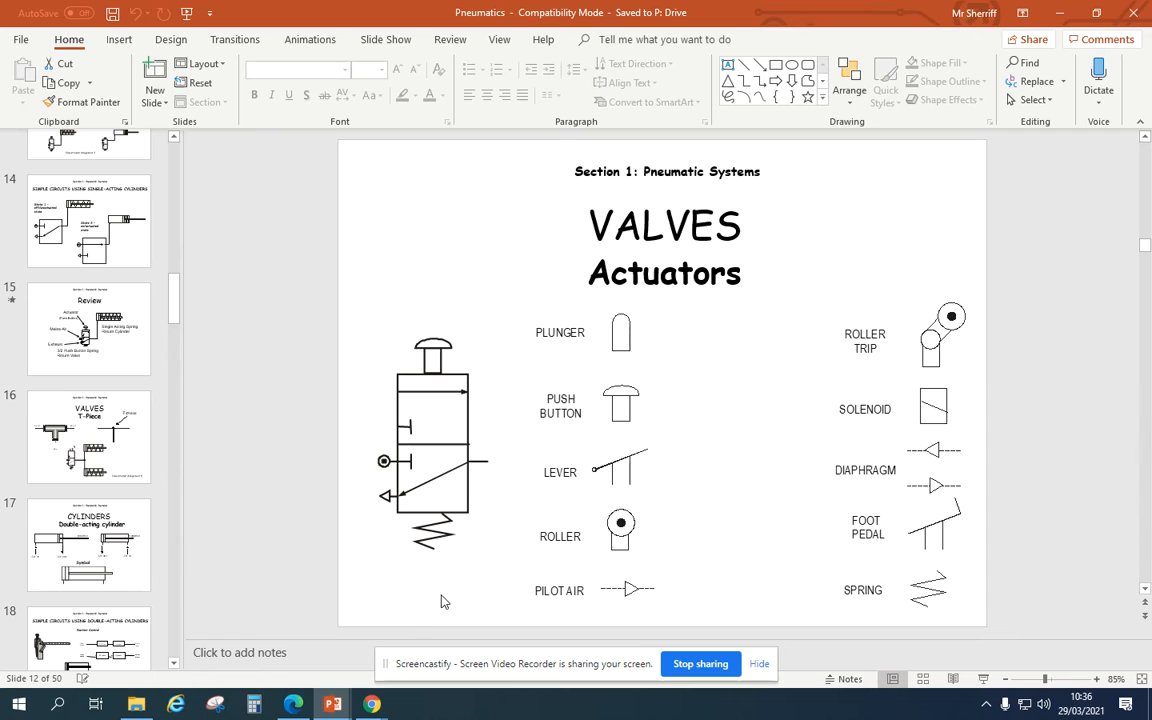
mouse_move(379, 638)
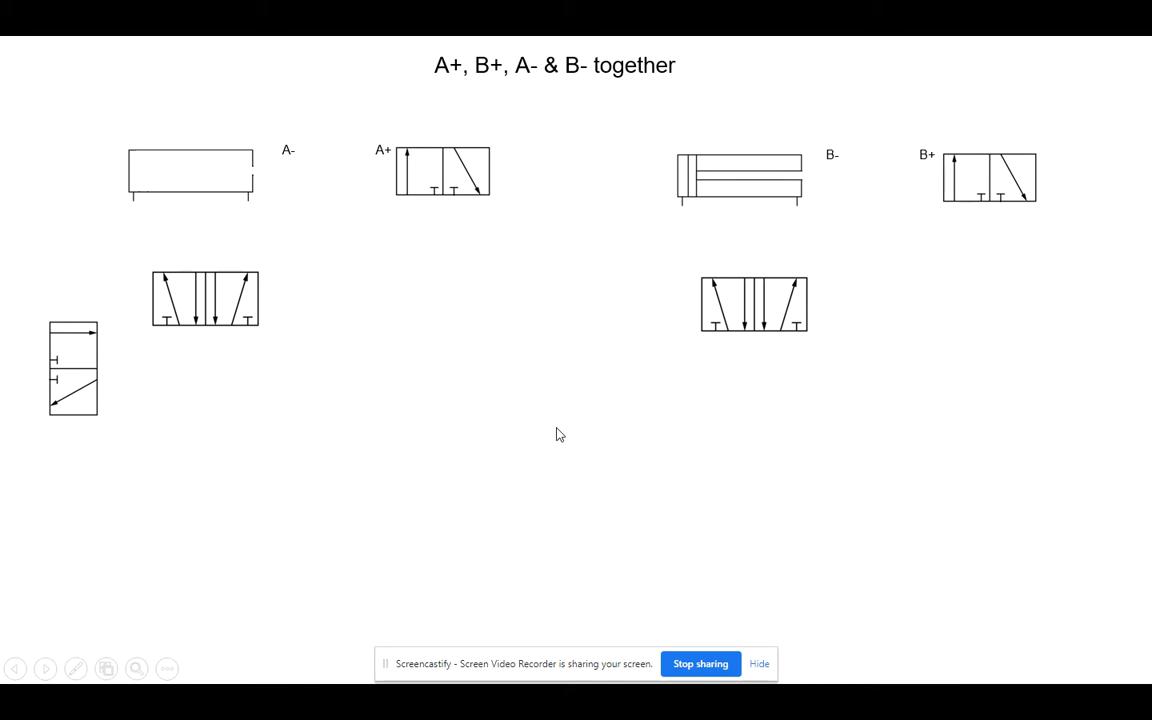
mouse_move(388, 340)
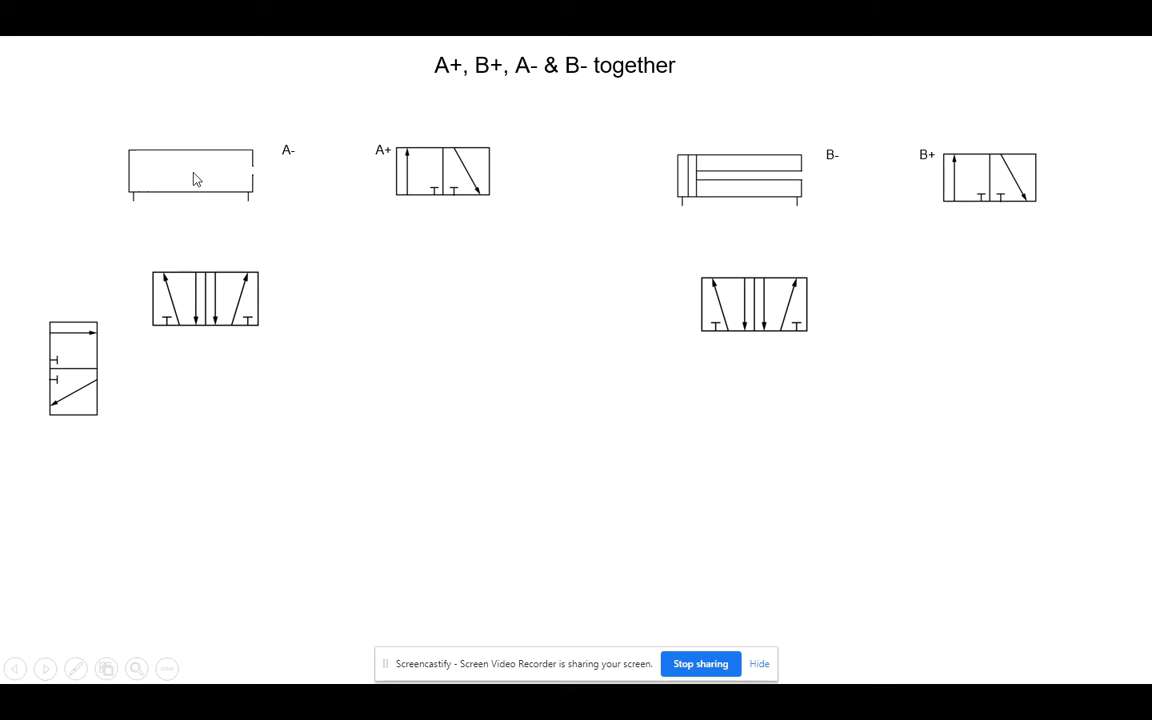
mouse_move(203, 299)
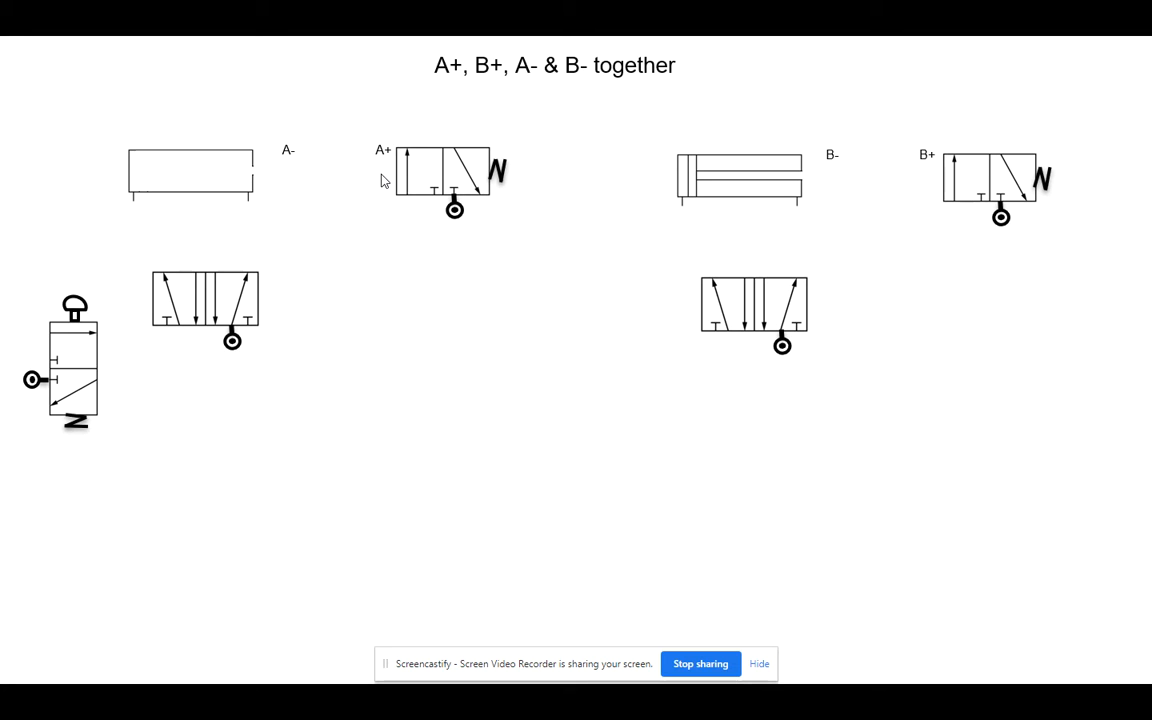
mouse_move(350, 178)
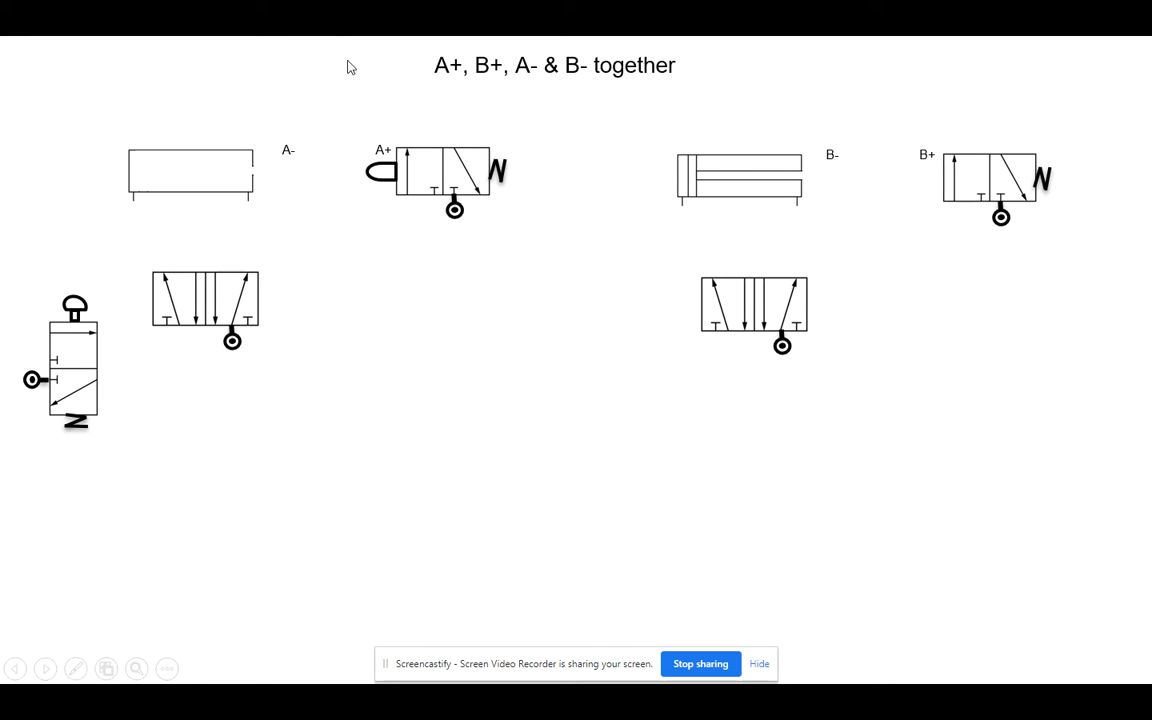
mouse_move(363, 178)
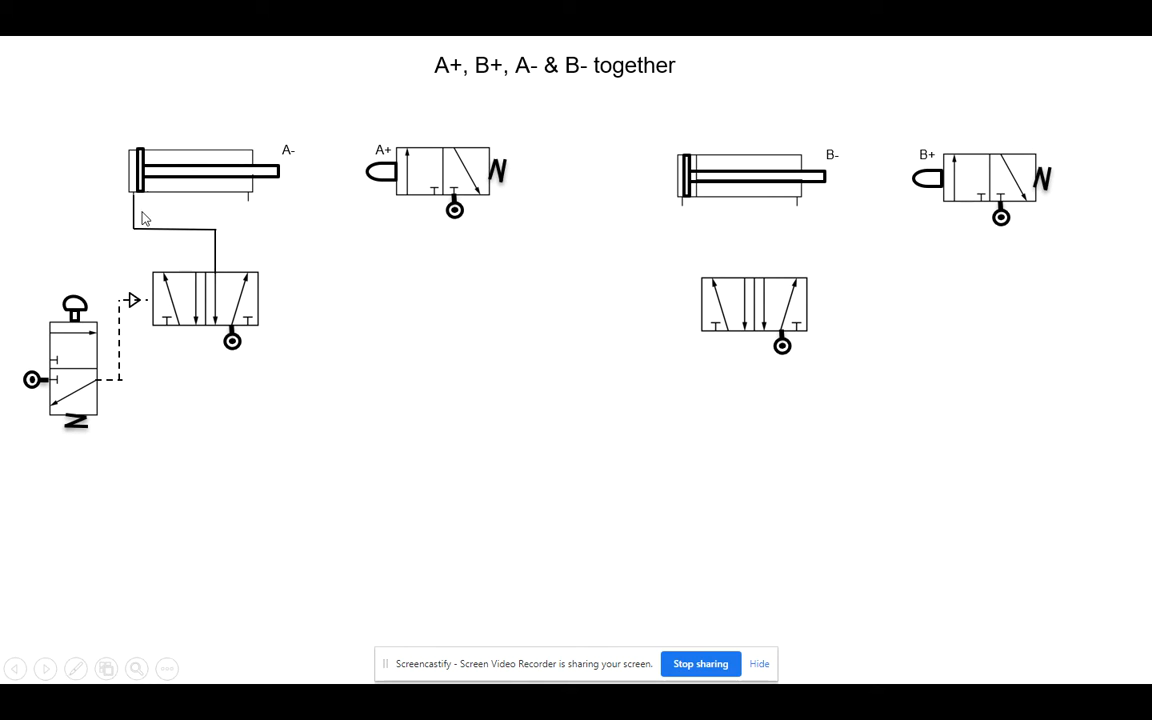
mouse_move(292, 176)
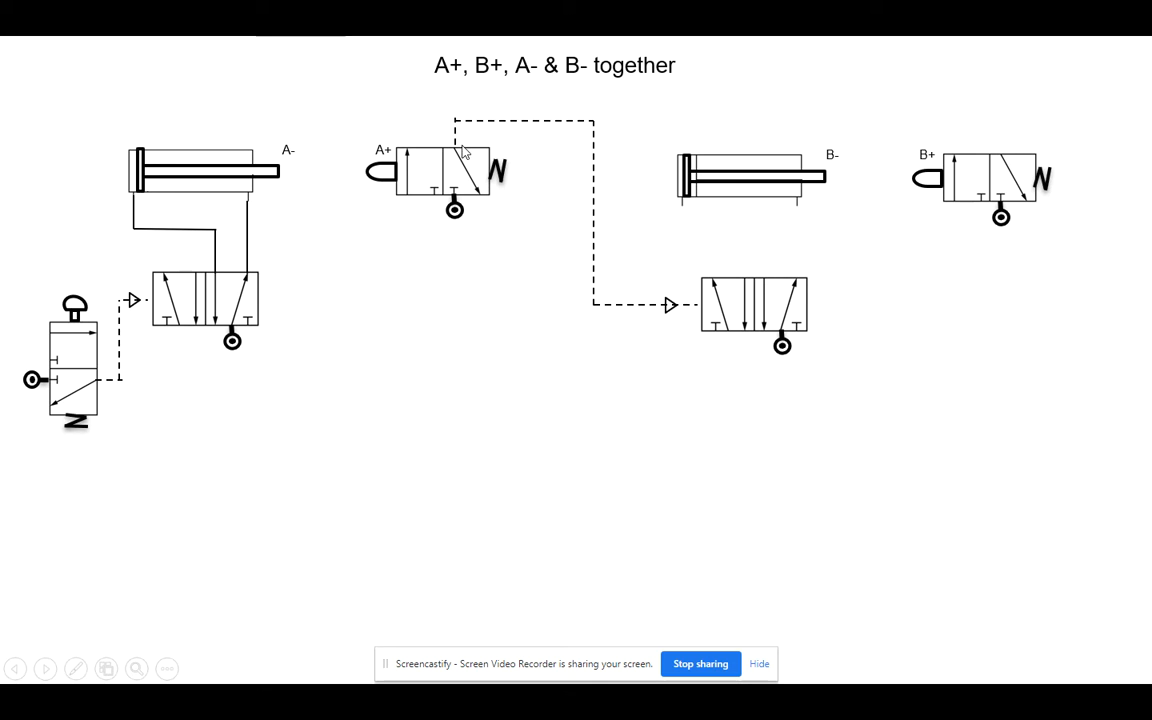
mouse_move(706, 312)
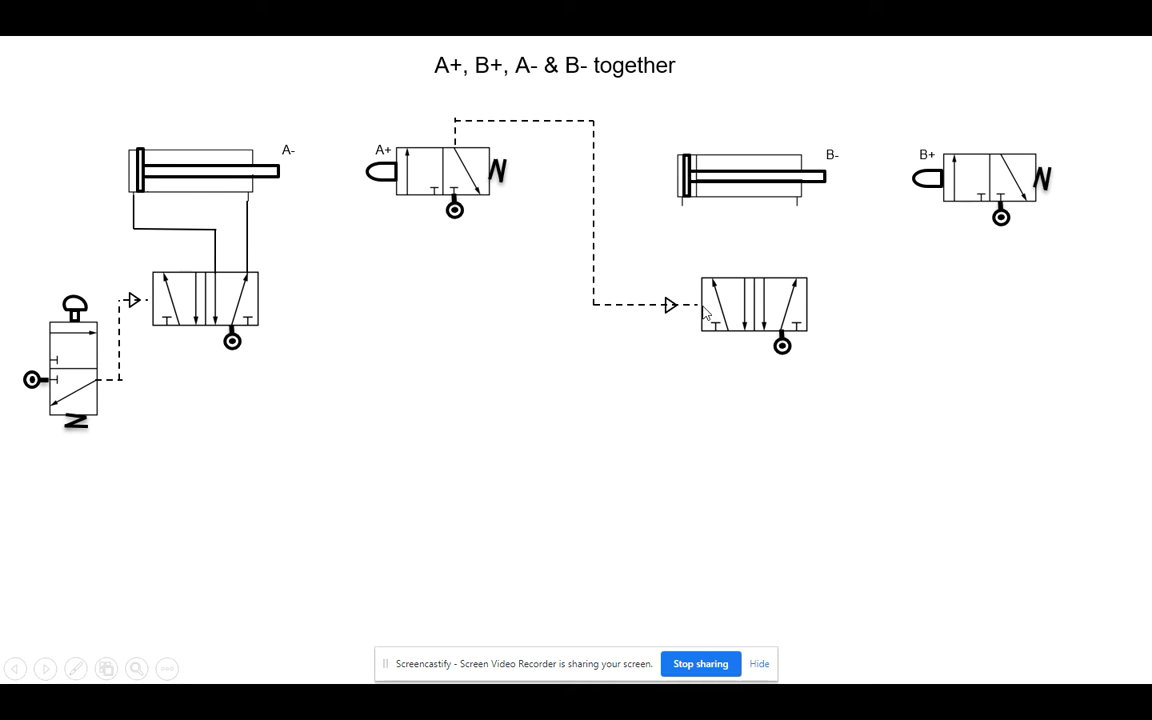
mouse_move(448, 72)
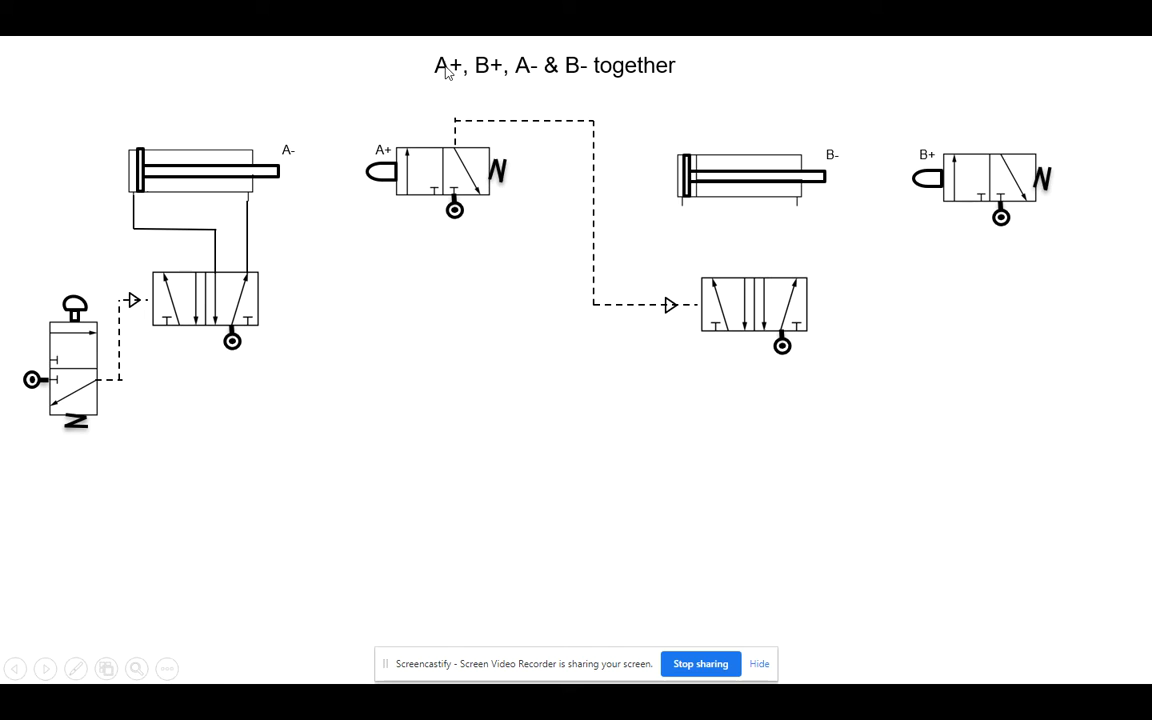
mouse_move(651, 298)
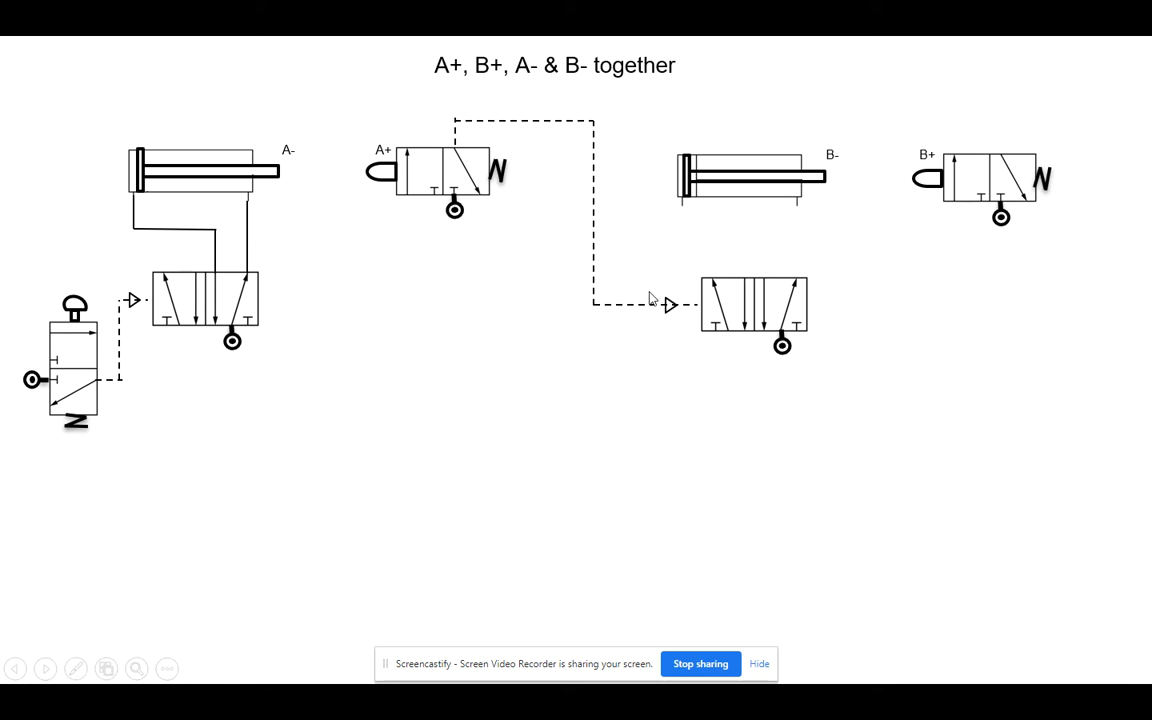
mouse_move(772, 298)
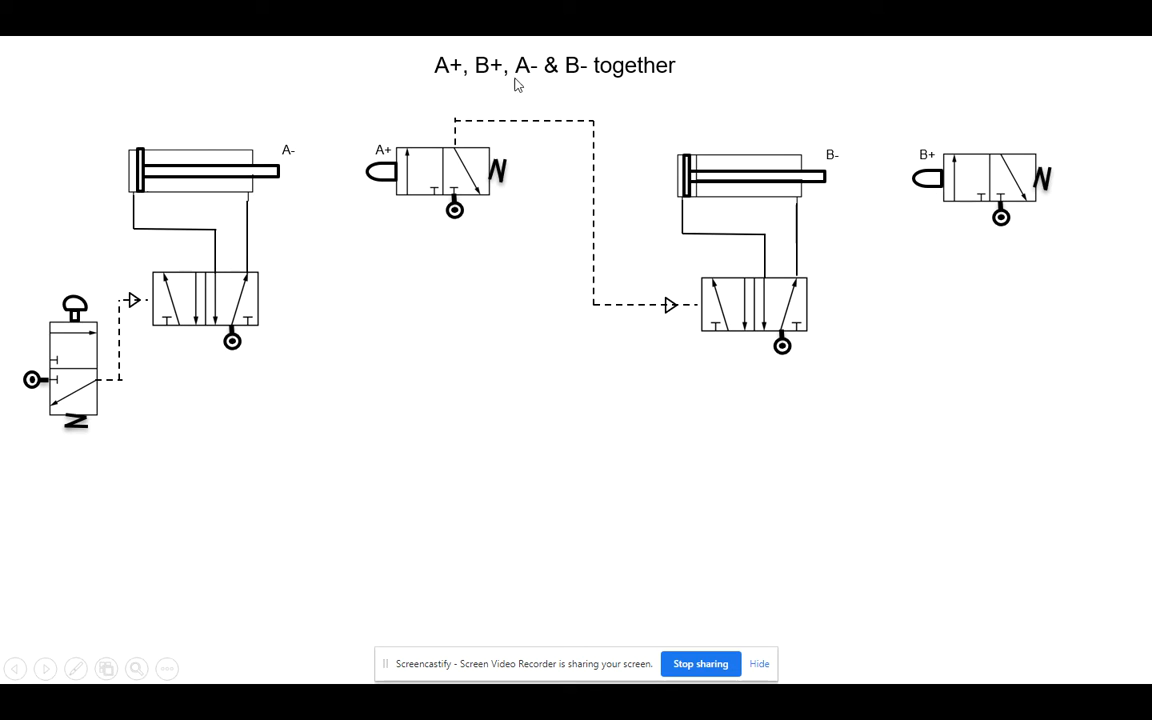
mouse_move(584, 75)
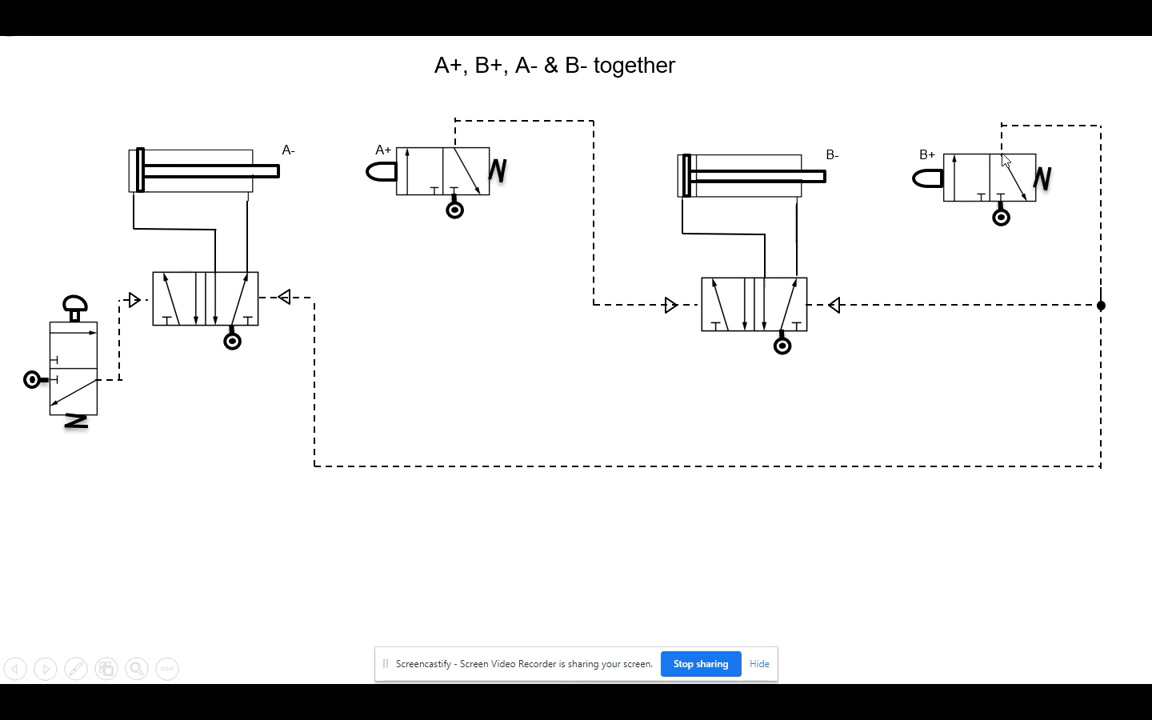
mouse_move(1123, 274)
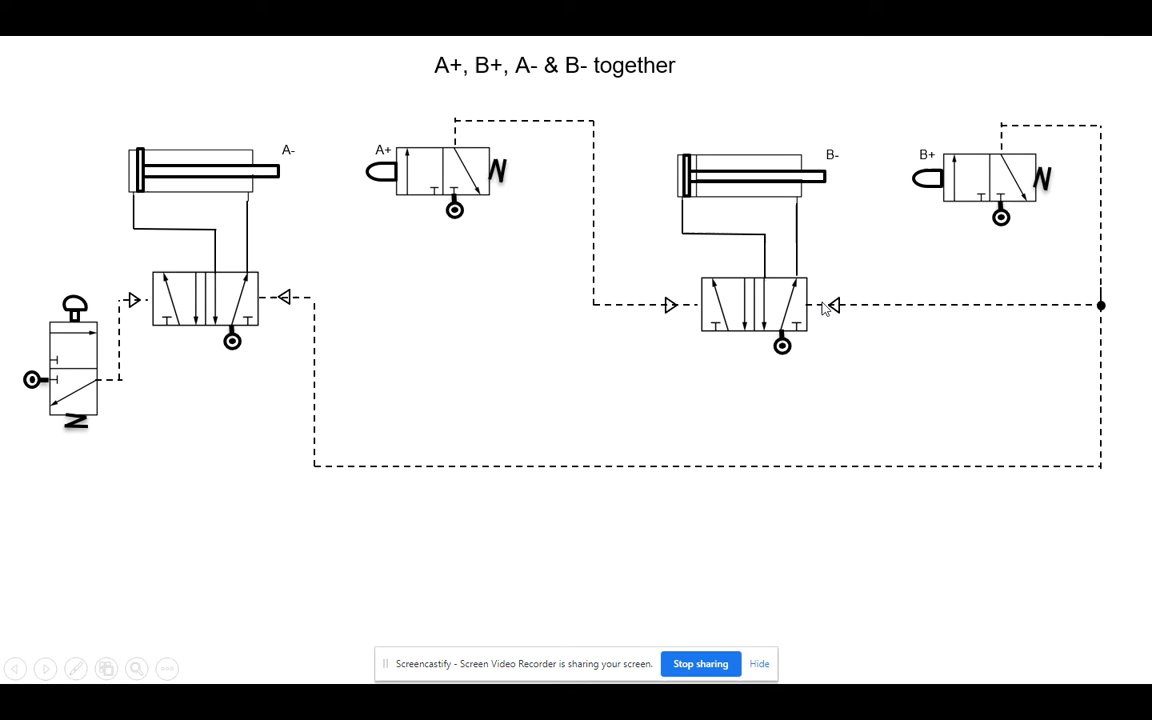
mouse_move(770, 298)
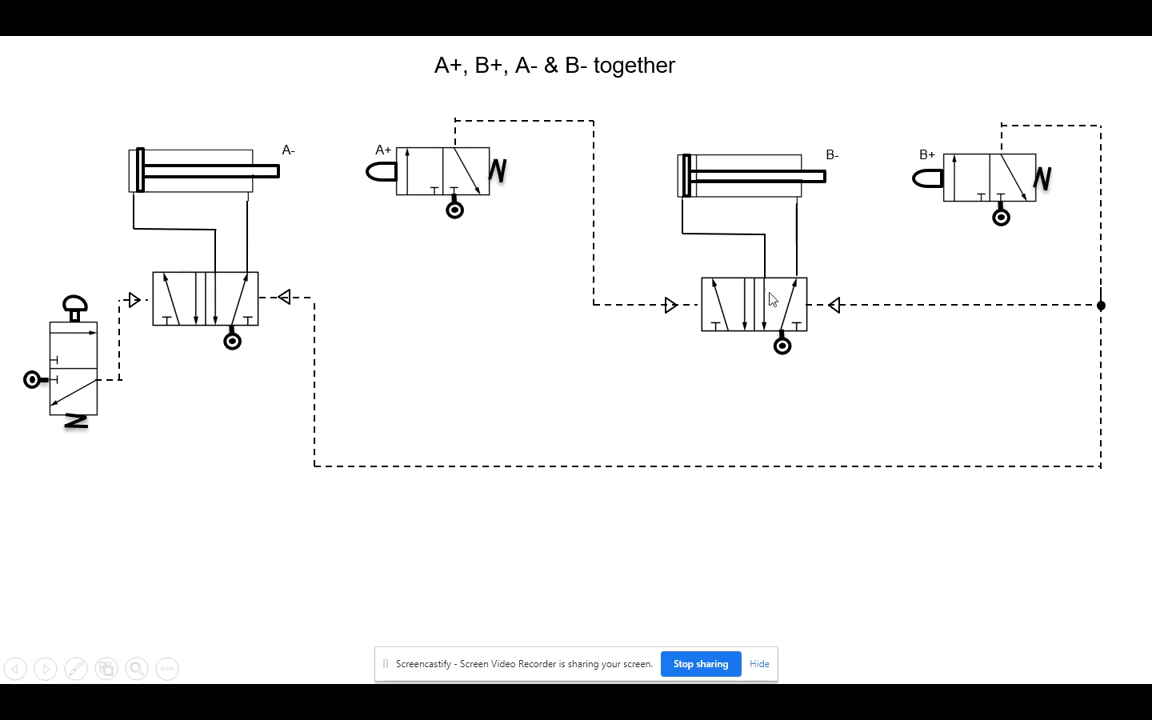
mouse_move(763, 305)
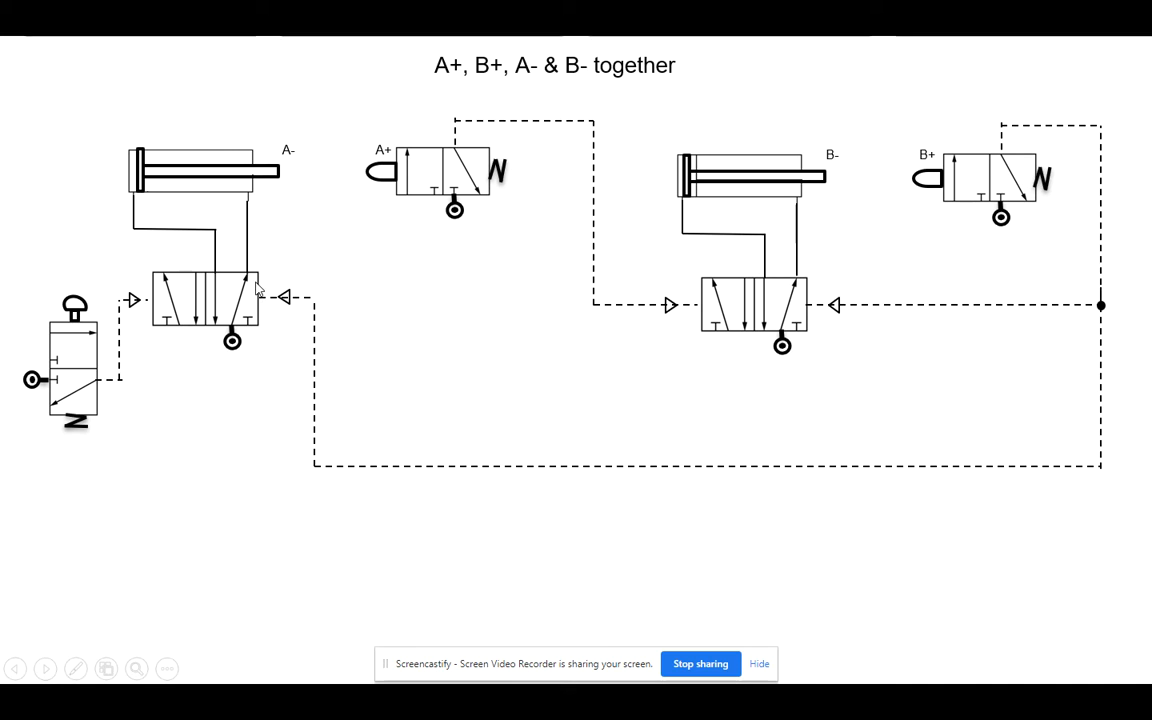
mouse_move(222, 306)
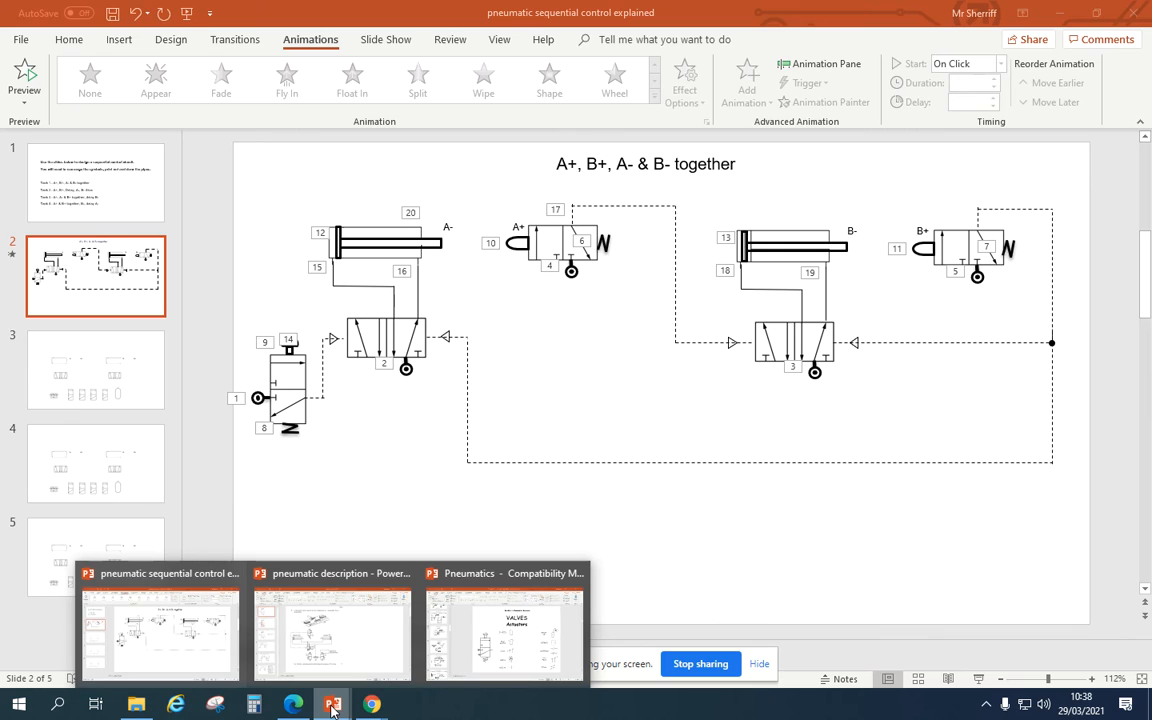
Step: Switch to the tasks PDF from the taskbar
left_click(293, 704)
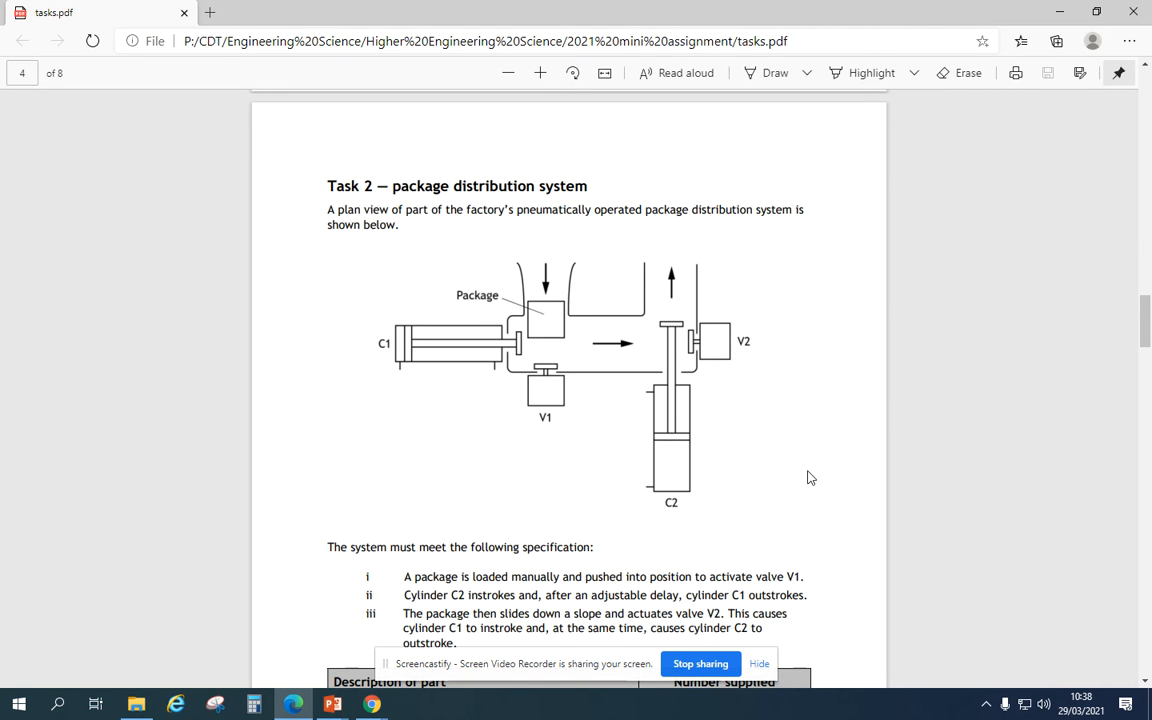
Step: Scroll through Task 2's specification and parts list down to question 2a
scroll("down", 3)
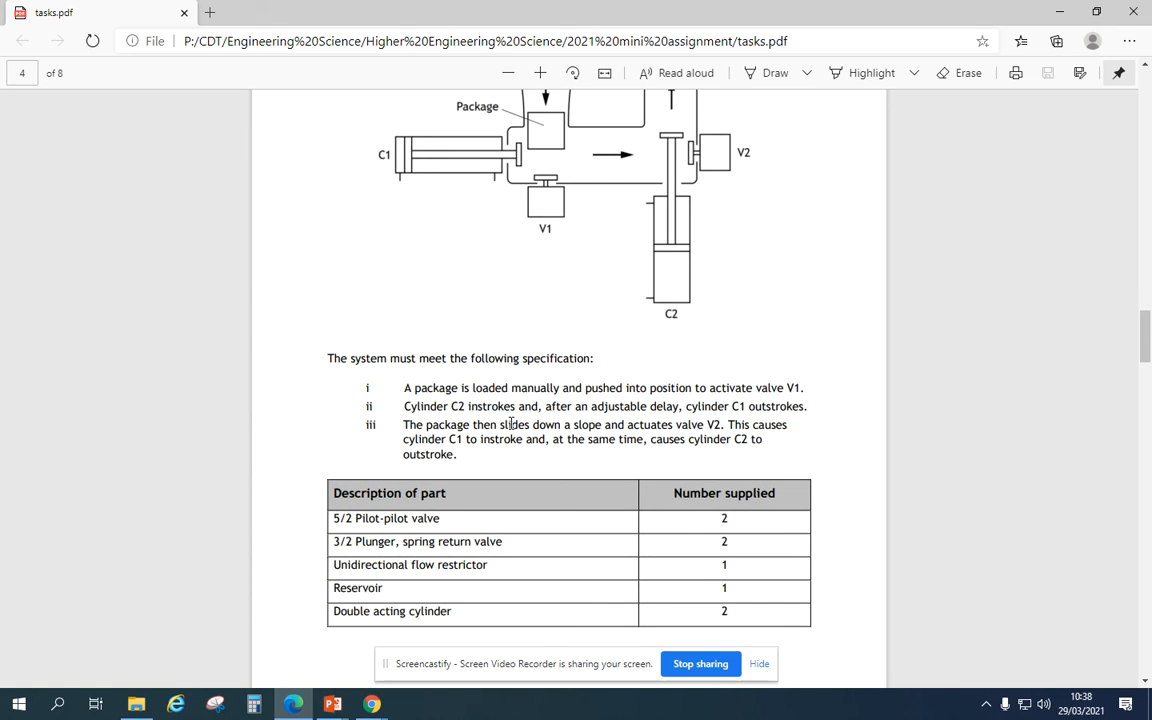
scroll("down", 3)
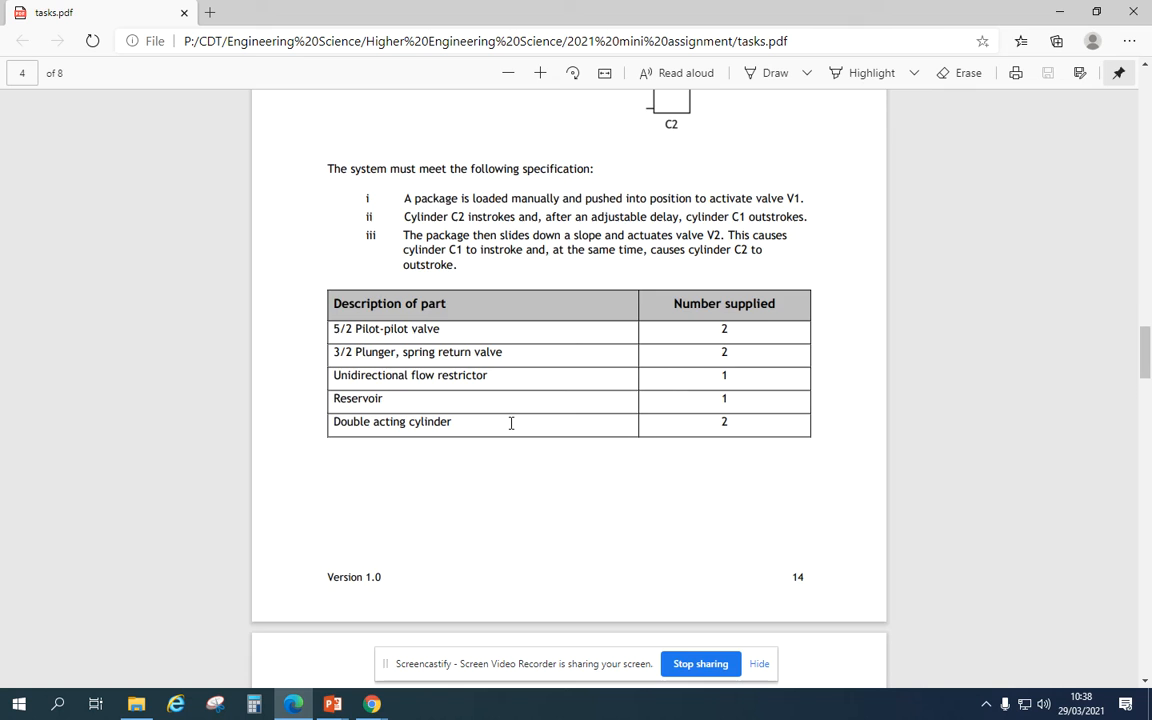
scroll("down", 3)
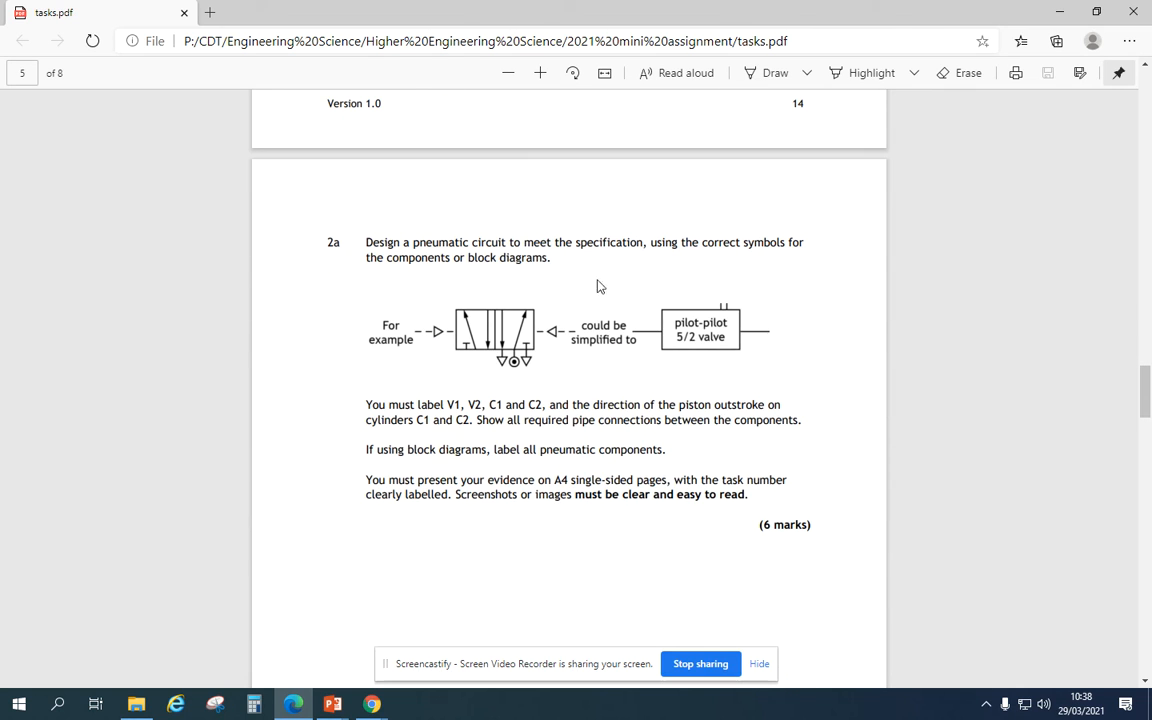
mouse_move(755, 305)
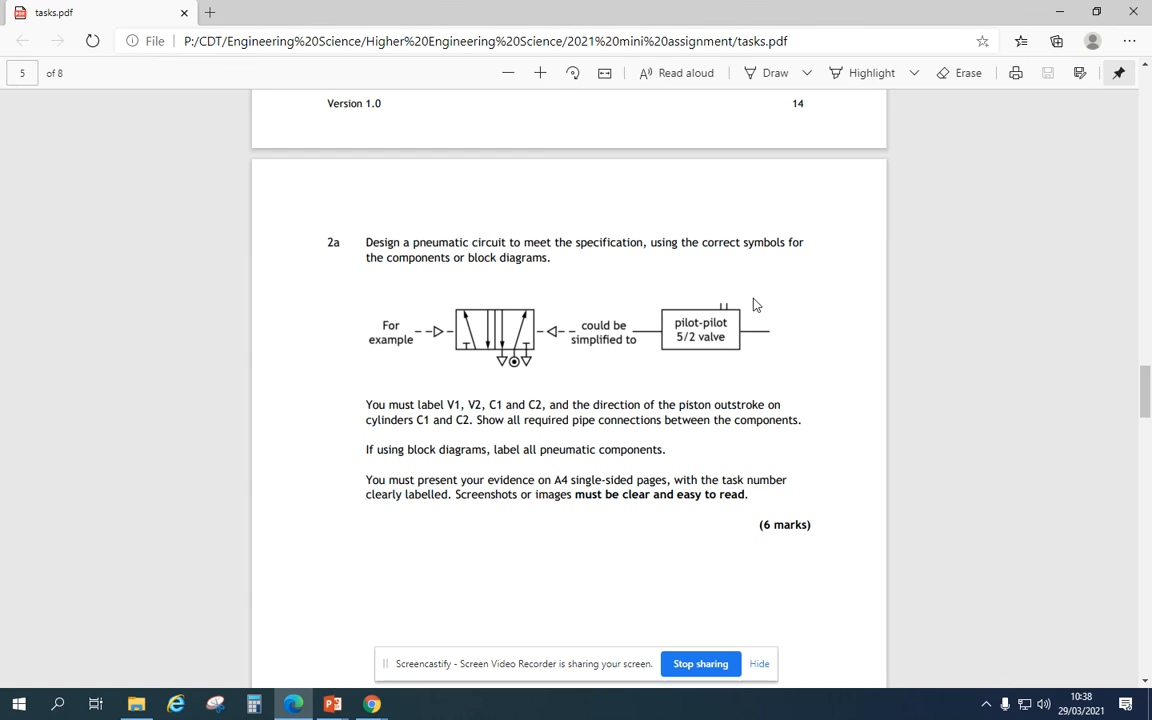
mouse_move(528, 301)
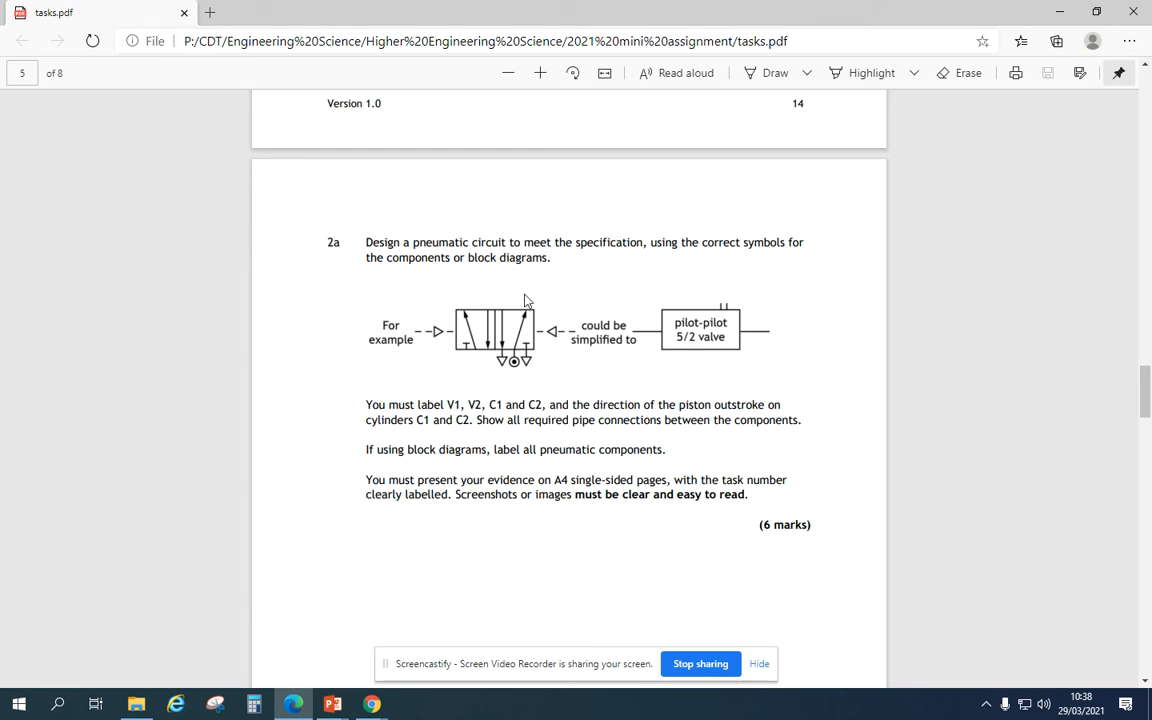
mouse_move(524, 344)
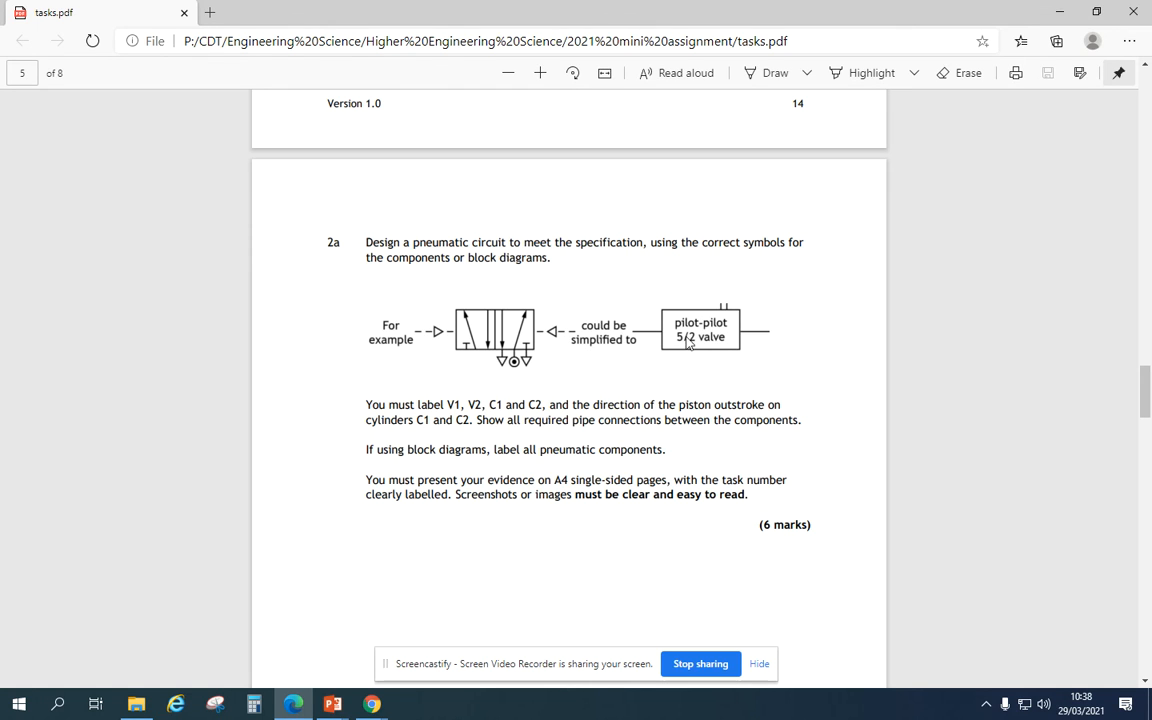
mouse_move(529, 298)
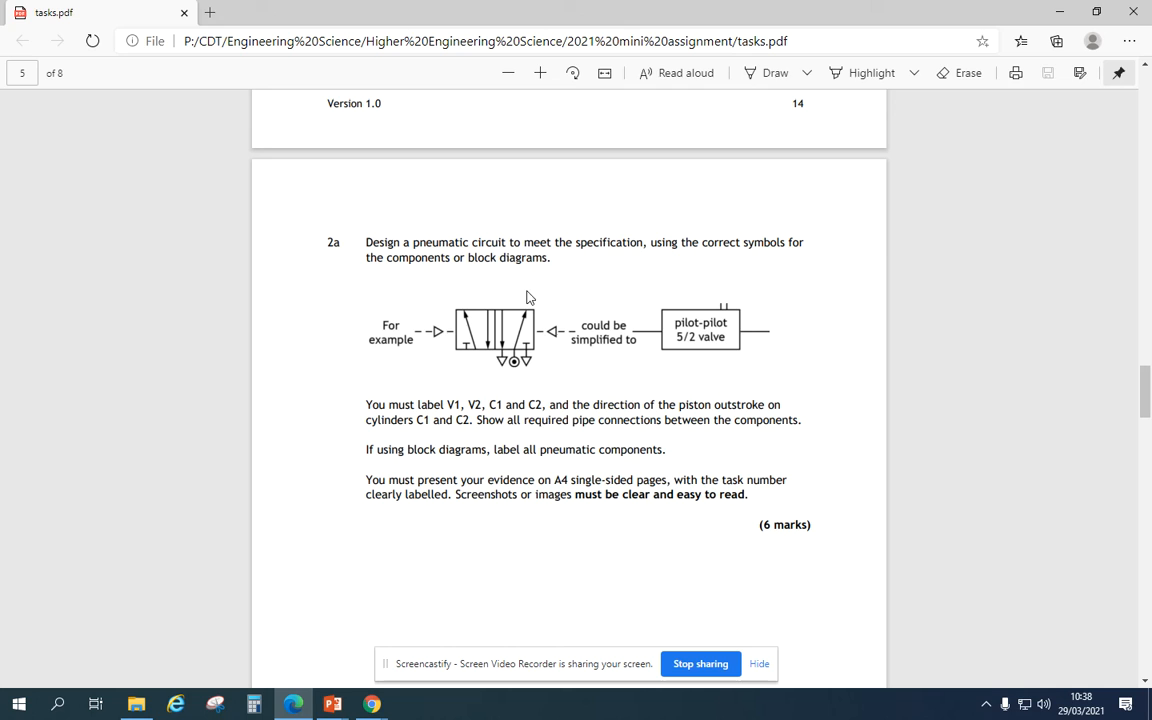
mouse_move(500, 364)
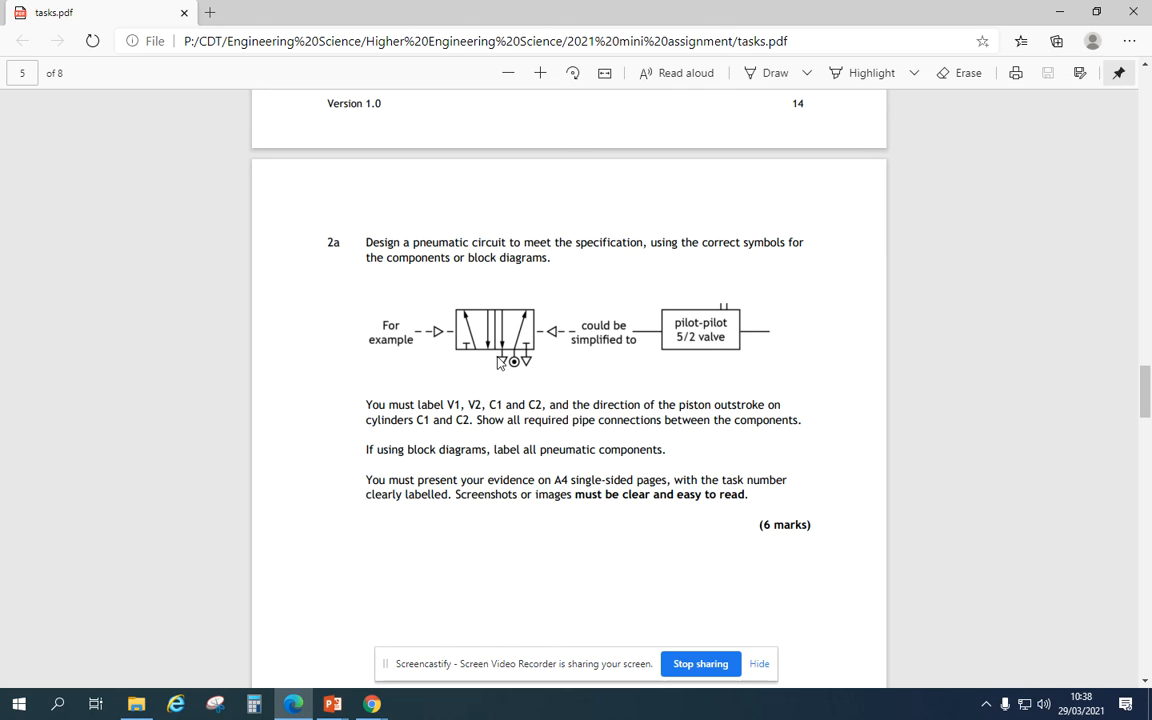
mouse_move(470, 363)
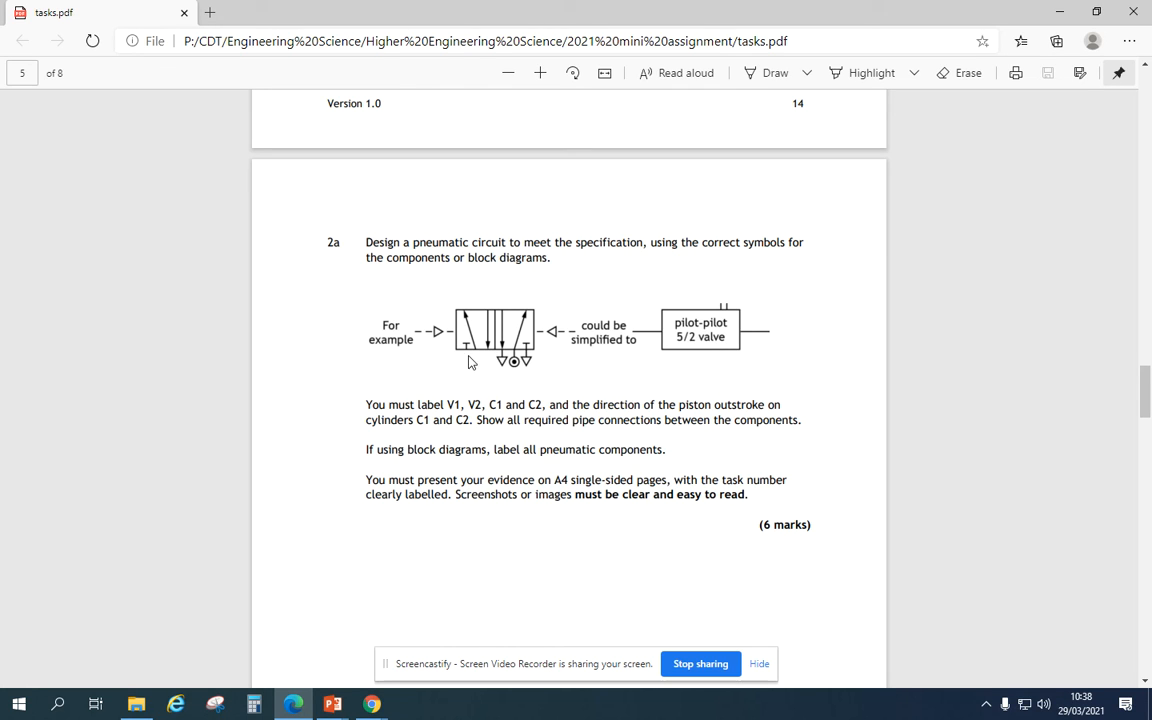
mouse_move(487, 370)
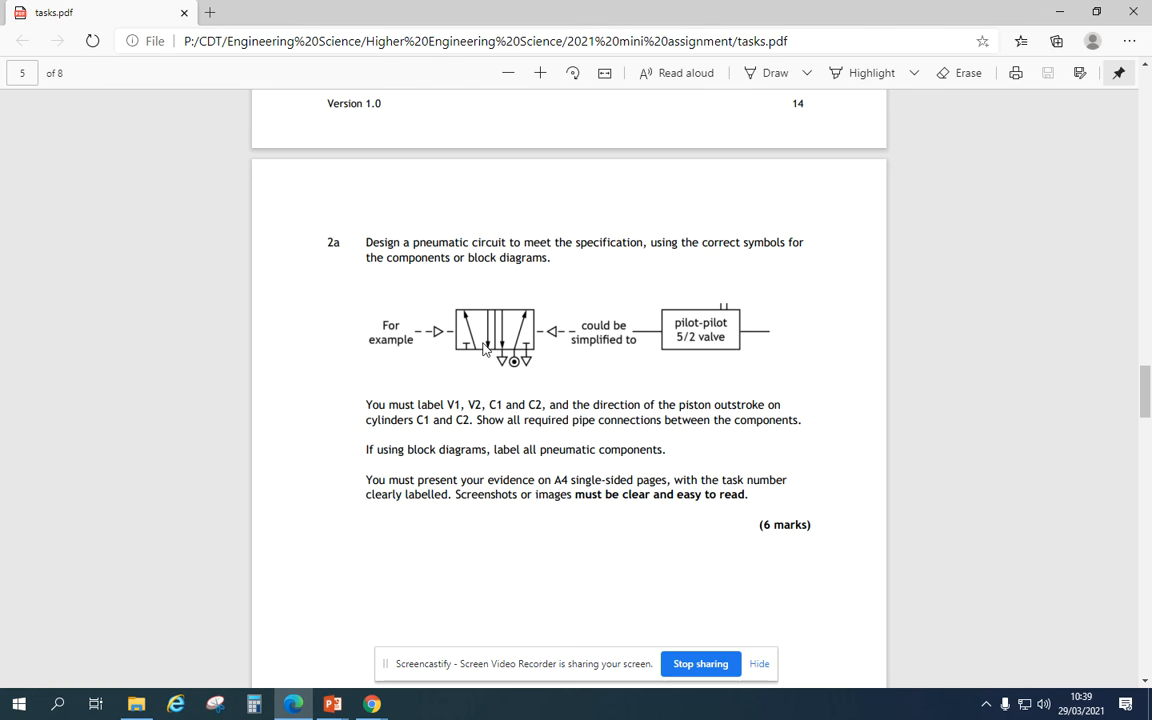
mouse_move(510, 483)
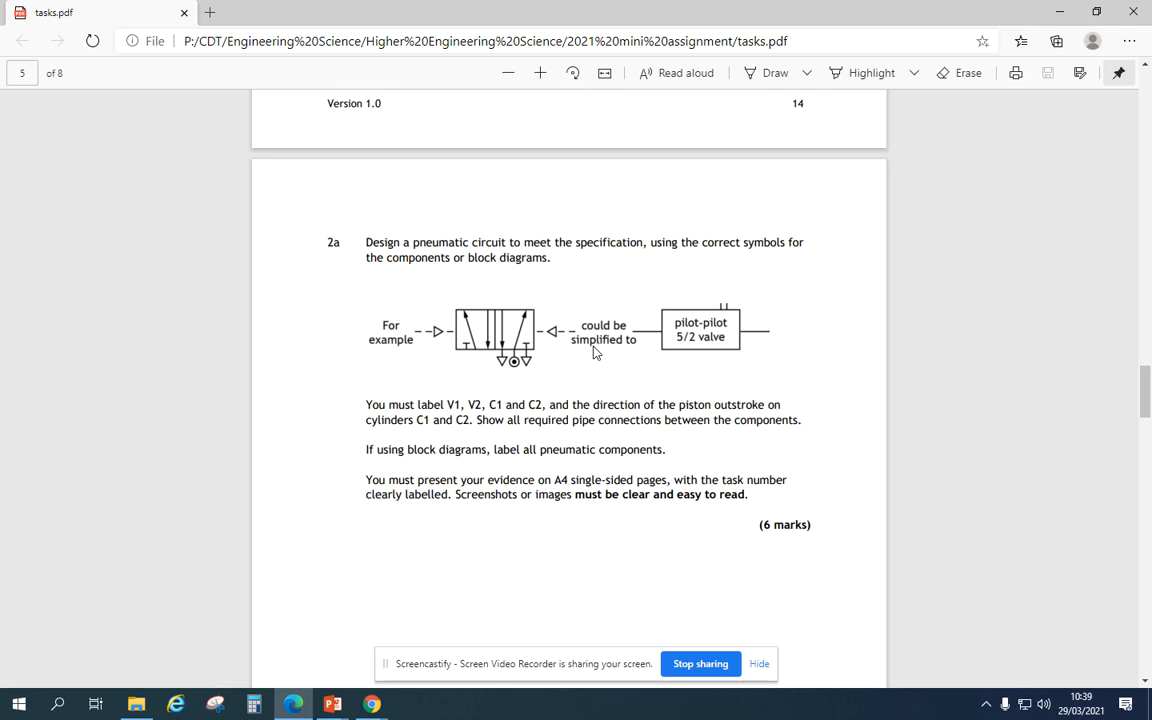
mouse_move(500, 450)
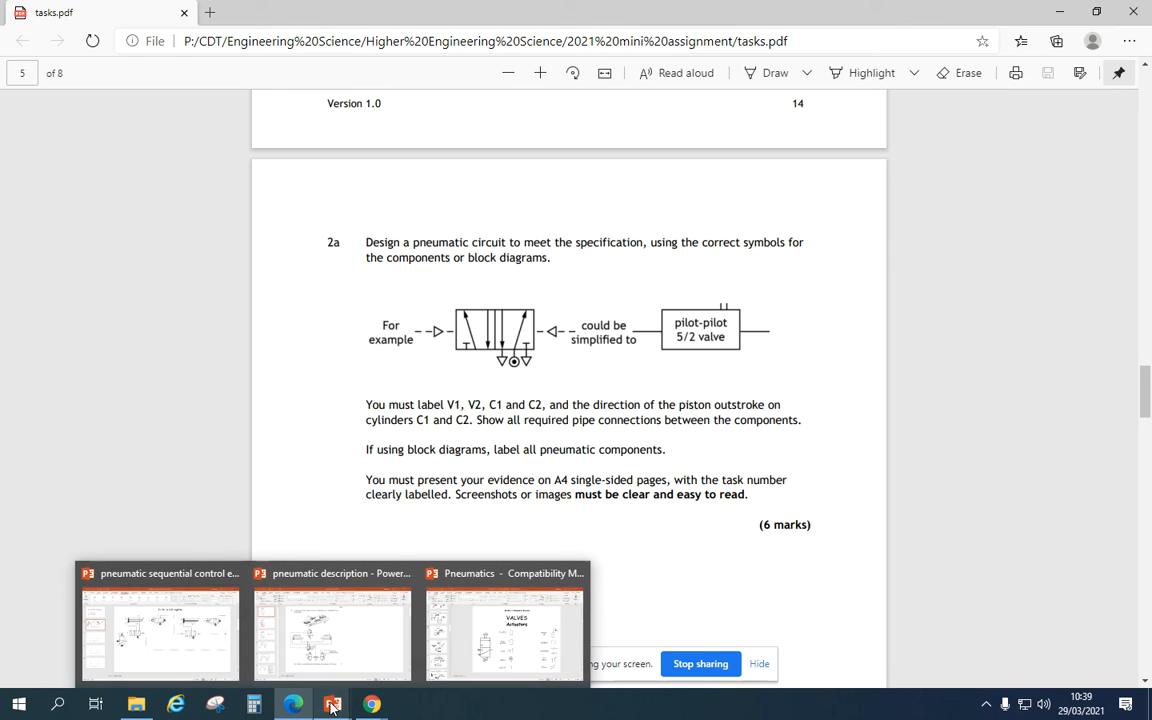
Step: Open the pneumatic description deck and view slides 3, 4 and 6, ending on bridge-circuit marking
left_click(331, 573)
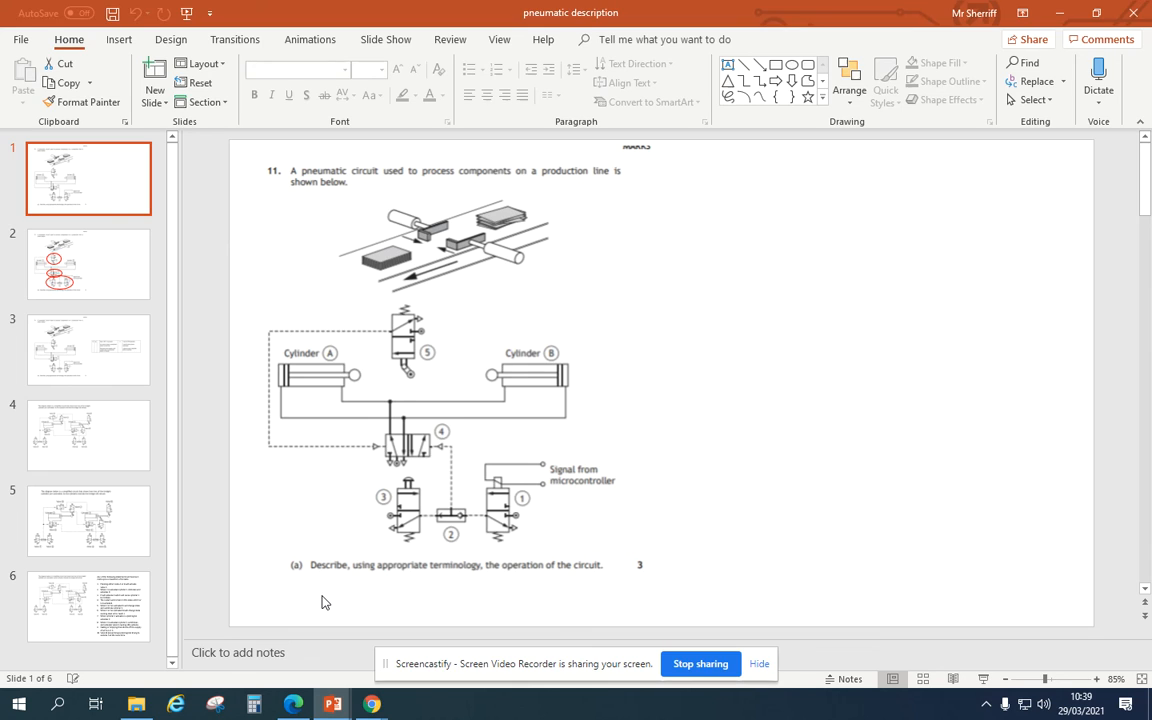
mouse_move(293, 477)
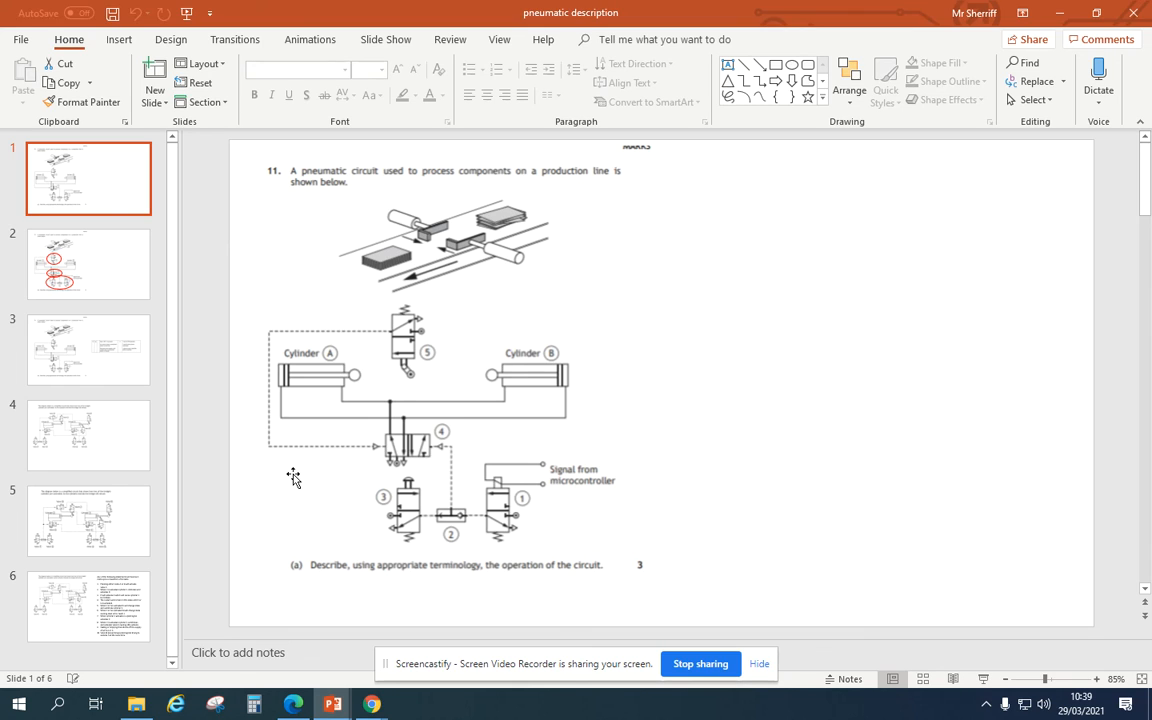
mouse_move(250, 347)
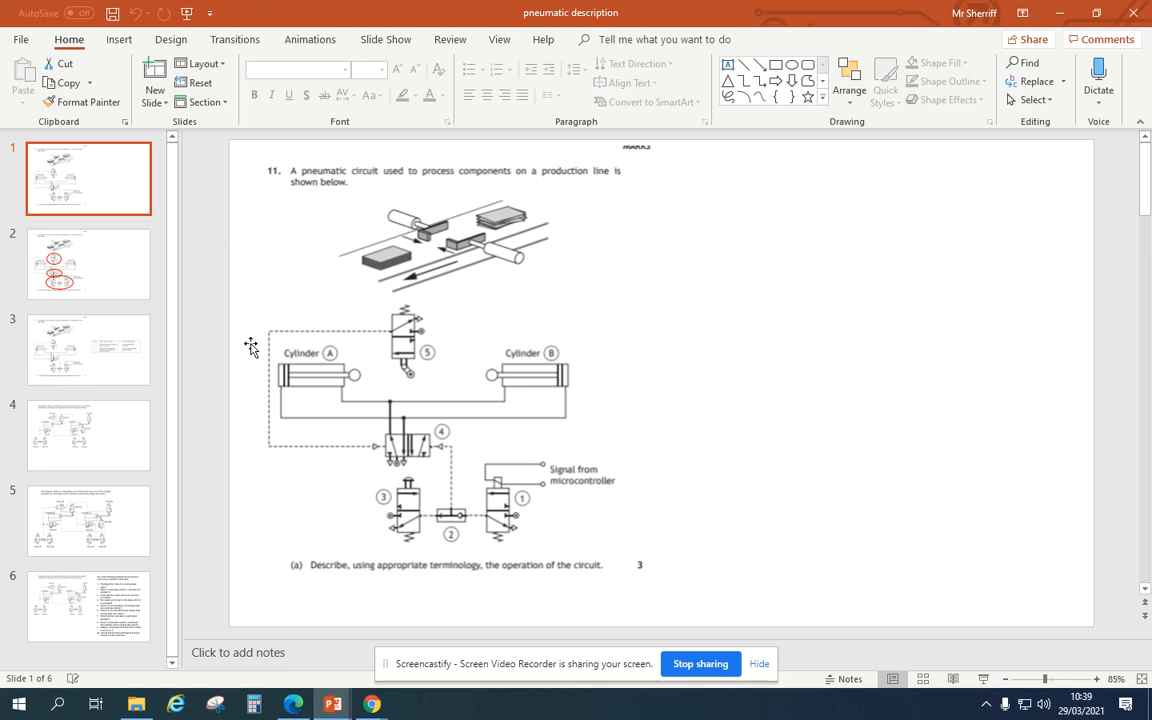
left_click(88, 349)
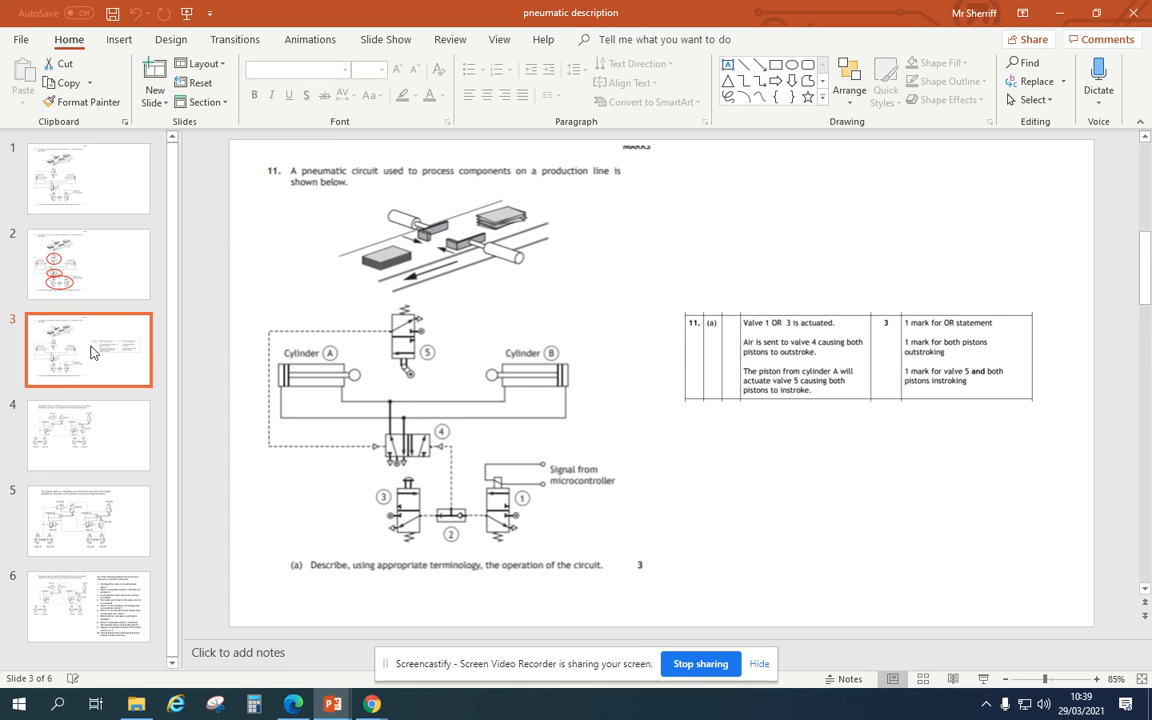
mouse_move(65, 428)
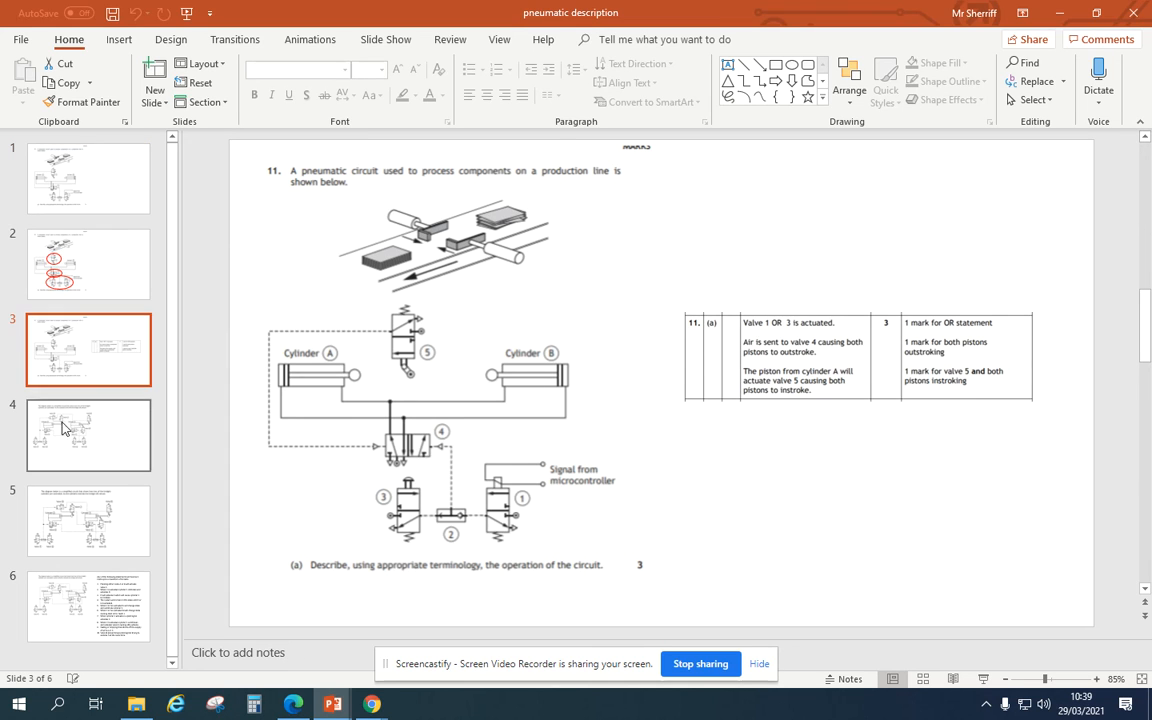
left_click(88, 435)
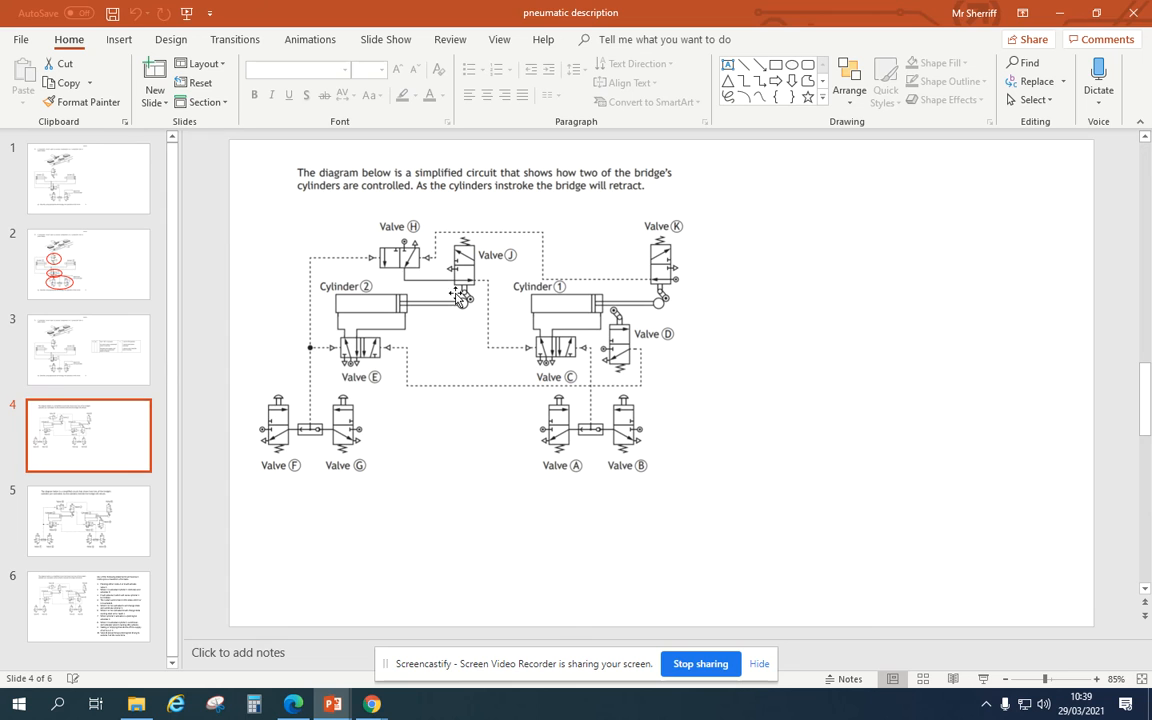
left_click(88, 605)
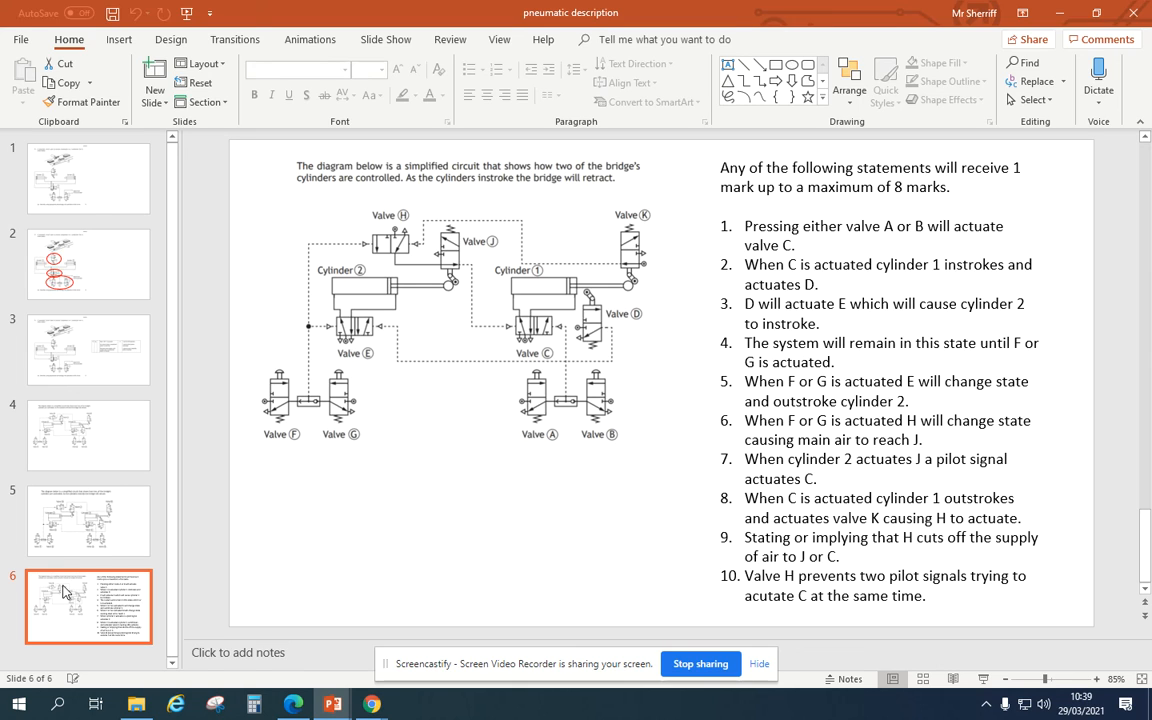
mouse_move(70, 582)
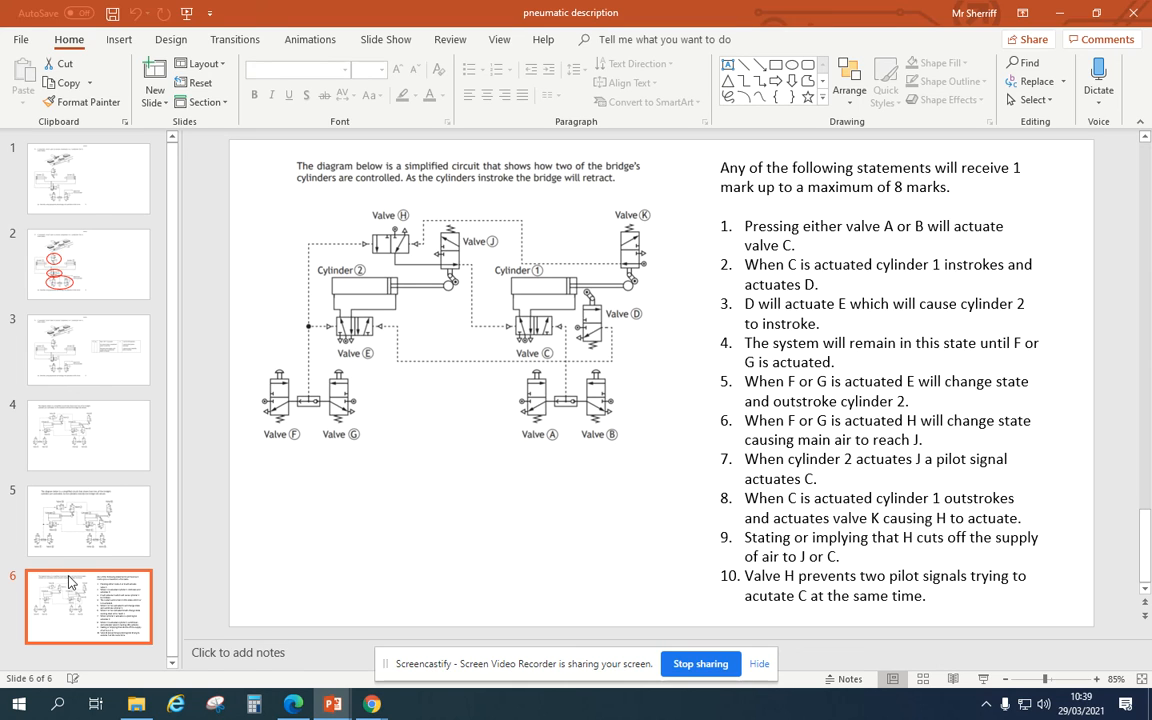